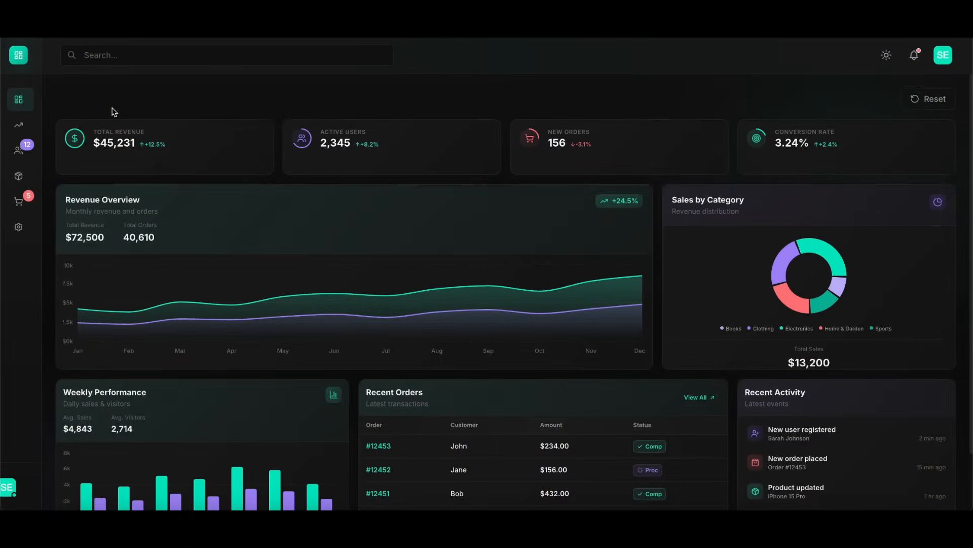
Step: Start a Playground scrape of the firecrawl.dev site
left_click(19, 99)
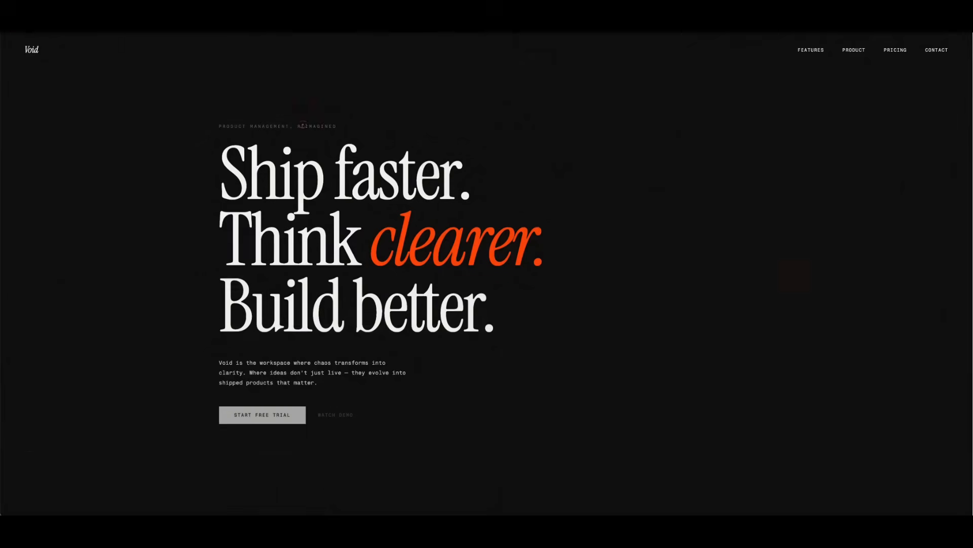
scroll("down", 3)
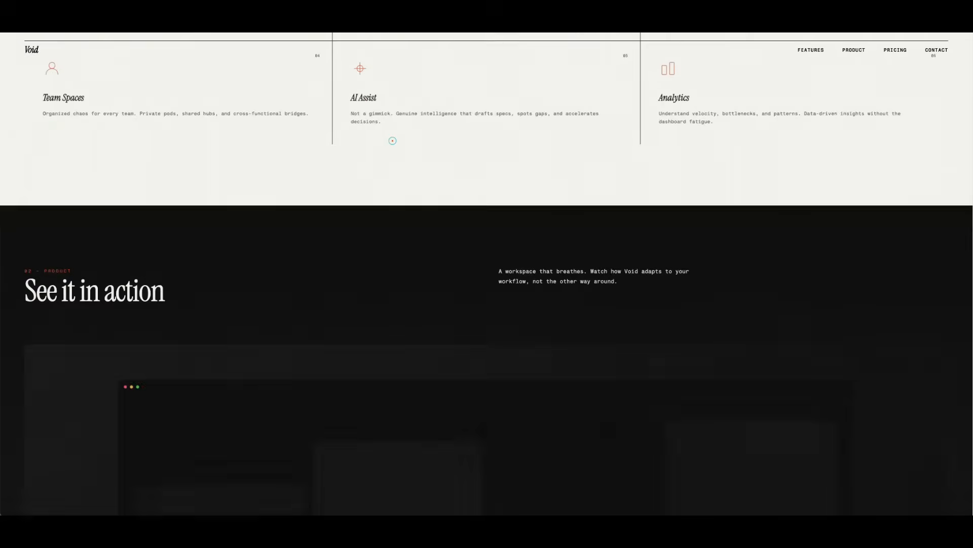
scroll("down", 3)
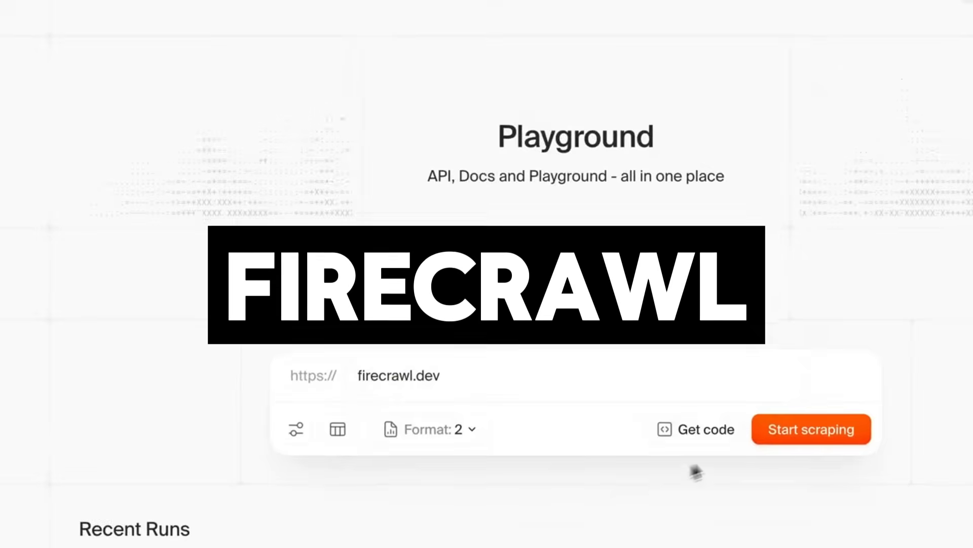
left_click(810, 428)
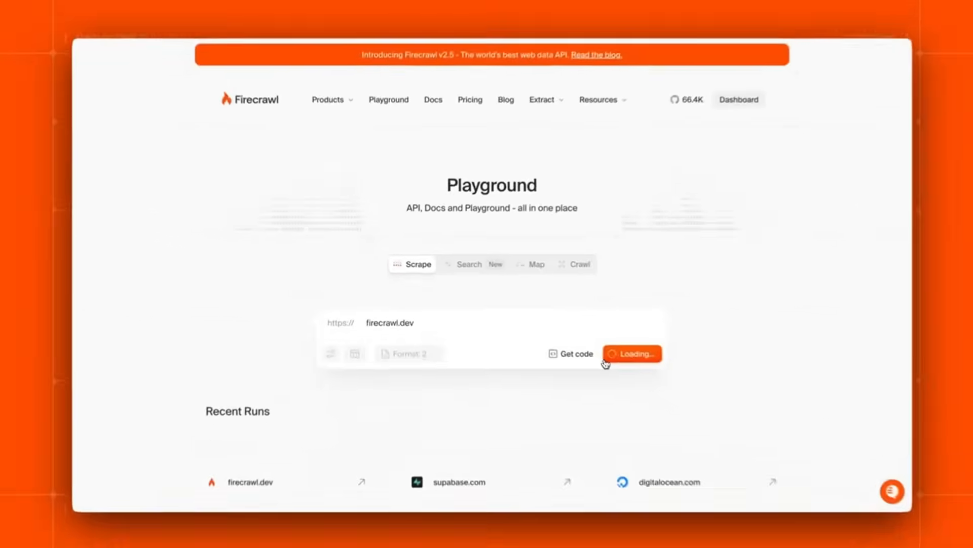
Step: Scroll through firecrawl.dev's Branding results: theme, logo, favicon and button styles
left_click(633, 354)
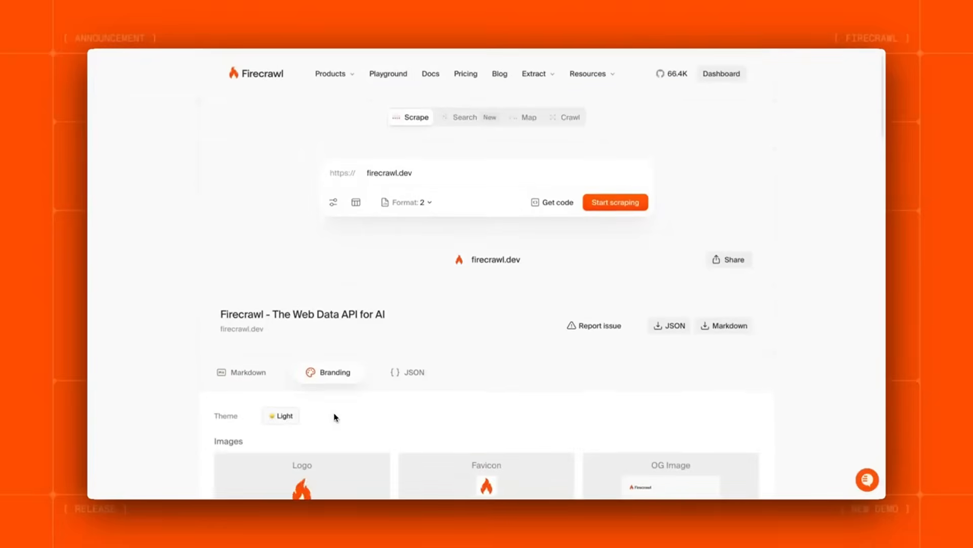
scroll("down", 3)
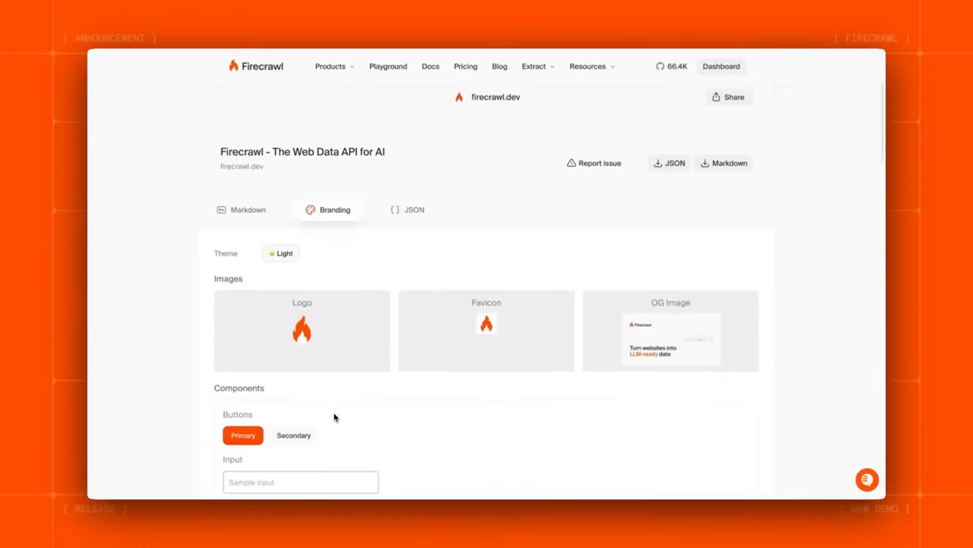
scroll("down", 3)
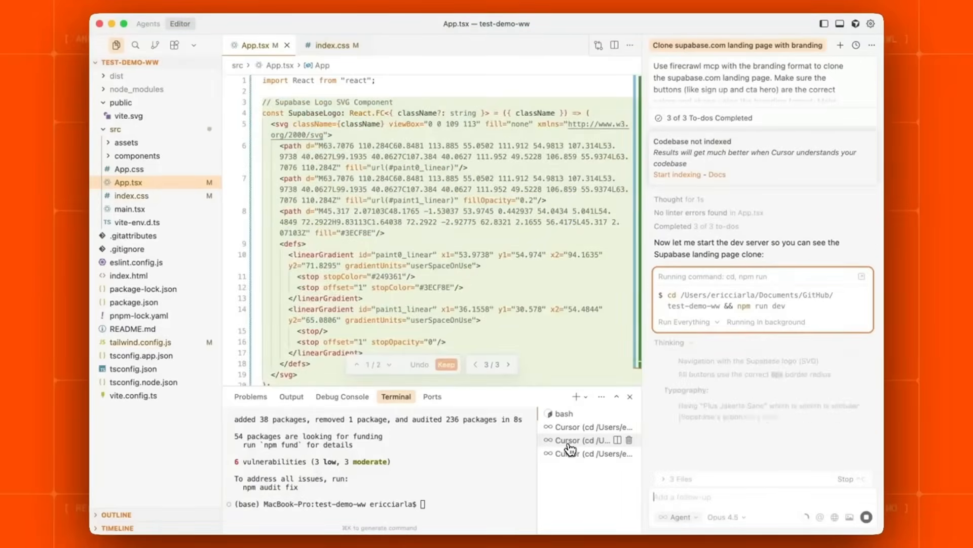
scroll("down", 3)
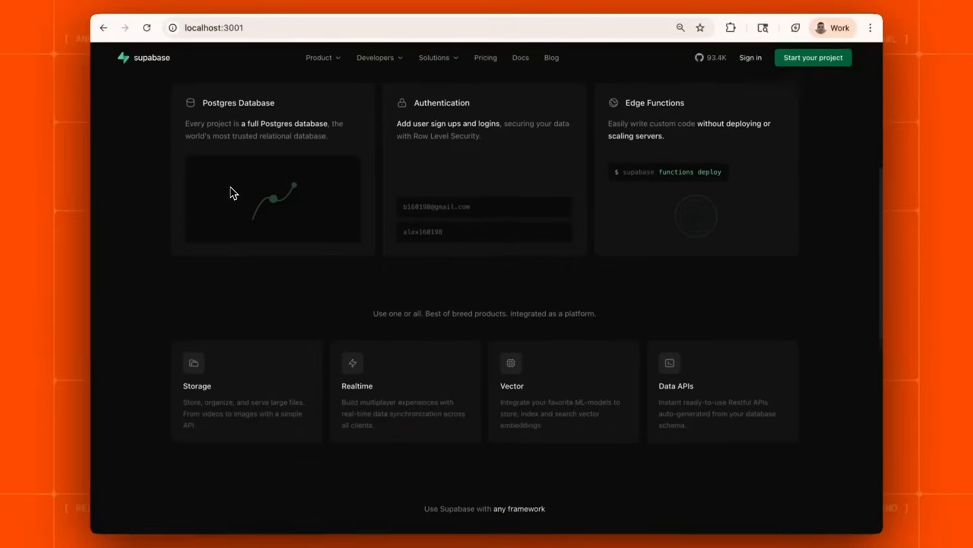
scroll("down", 3)
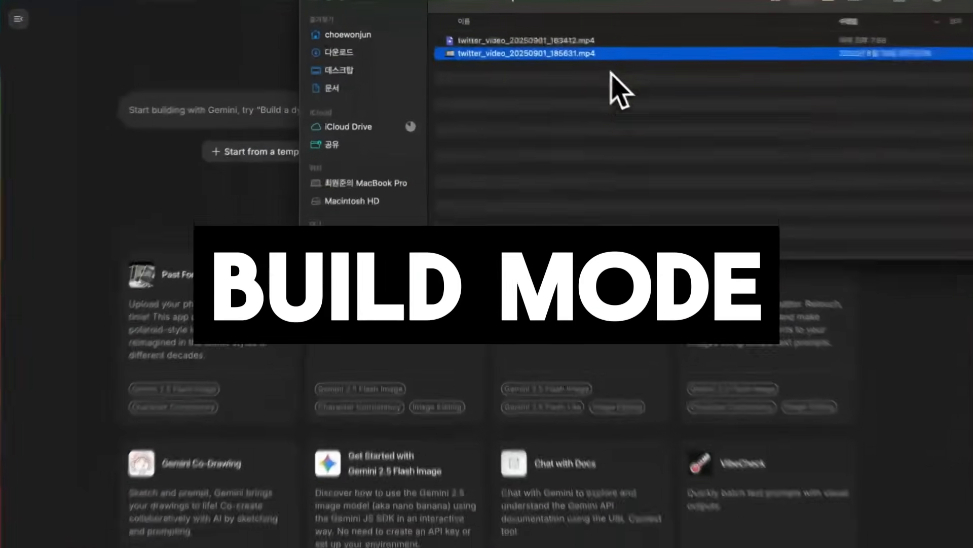
Step: Attach the demo video, upload a reference photo and generate an isometric Eiffel Tower tile
left_click(523, 54)
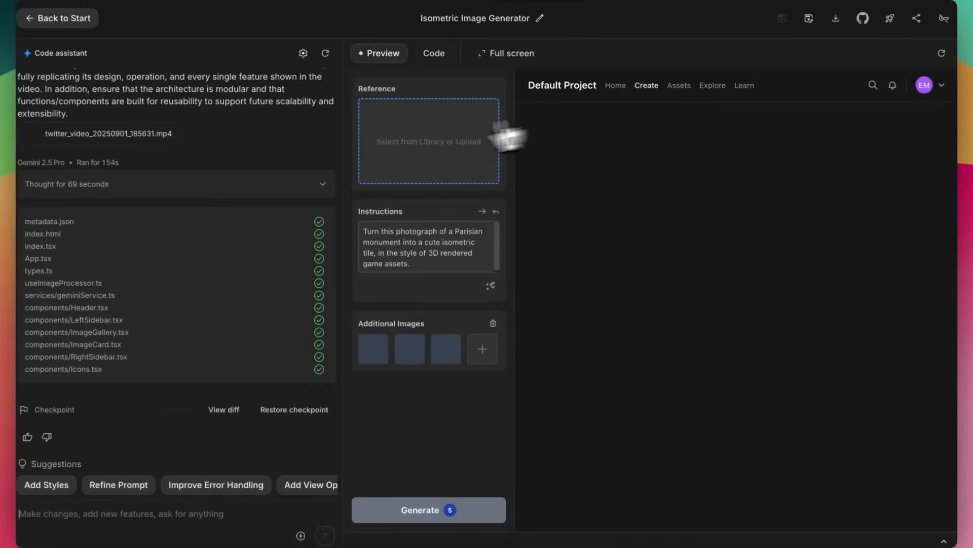
left_click(428, 509)
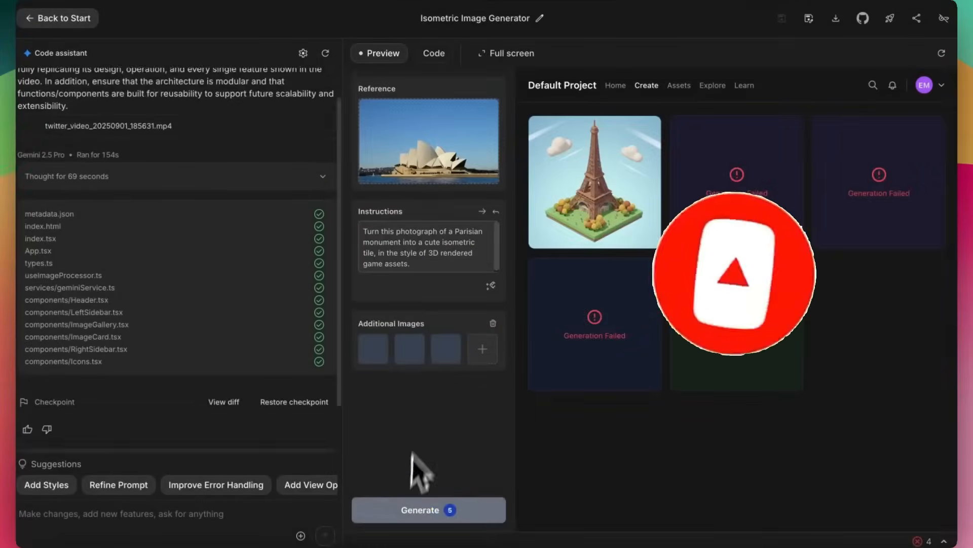
left_click(428, 510)
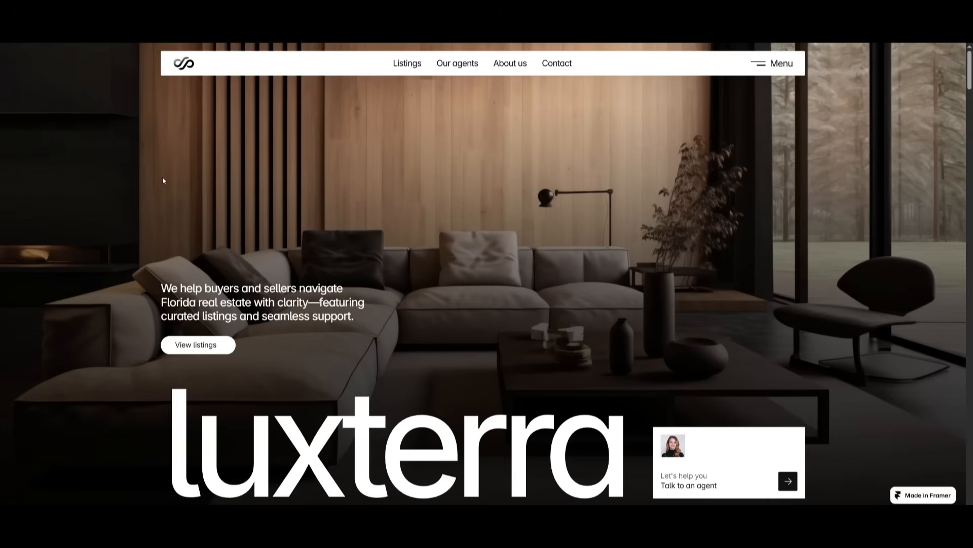
scroll("down", 3)
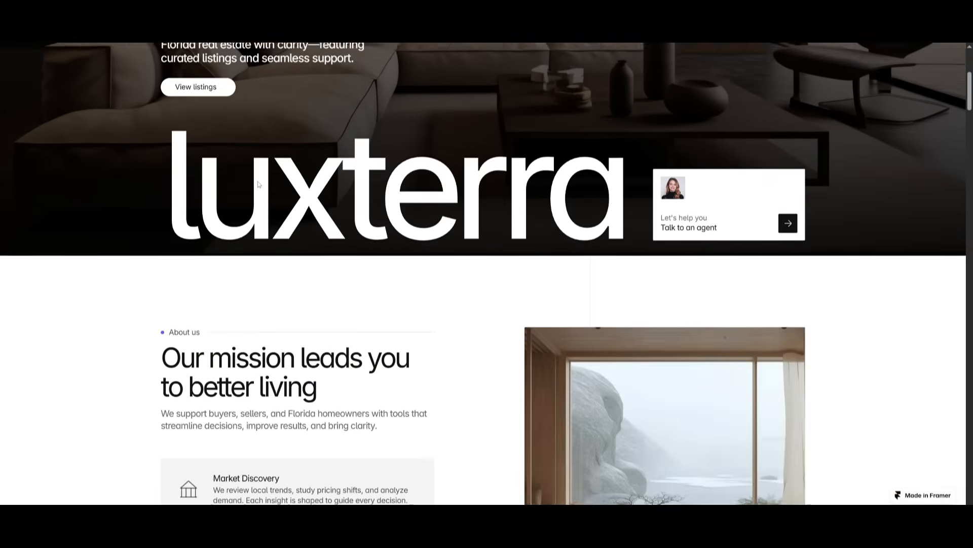
scroll("down", 3)
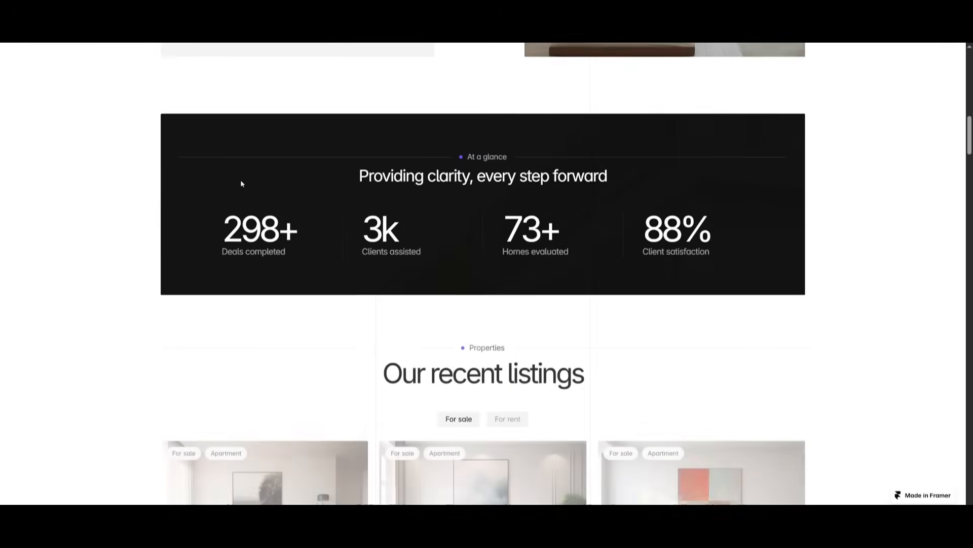
scroll("down", 3)
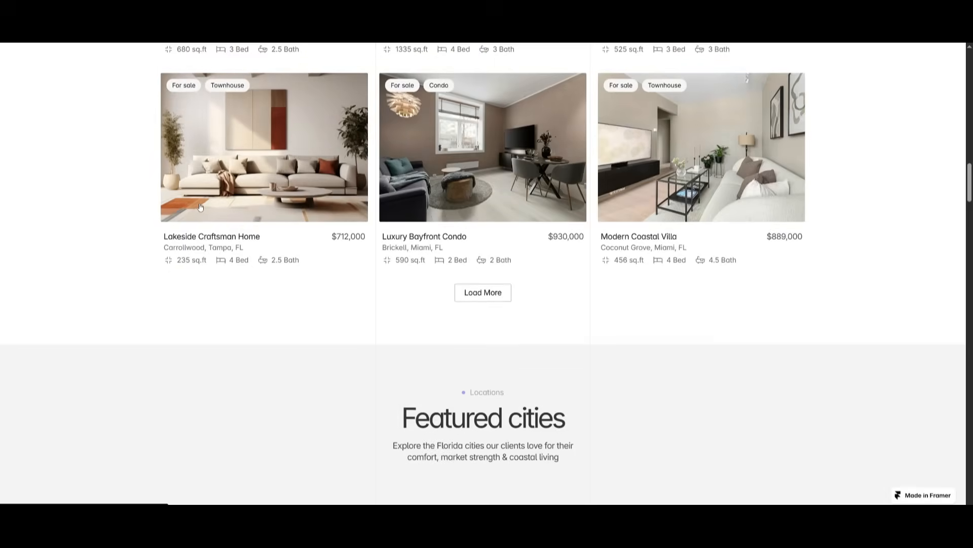
scroll("down", 3)
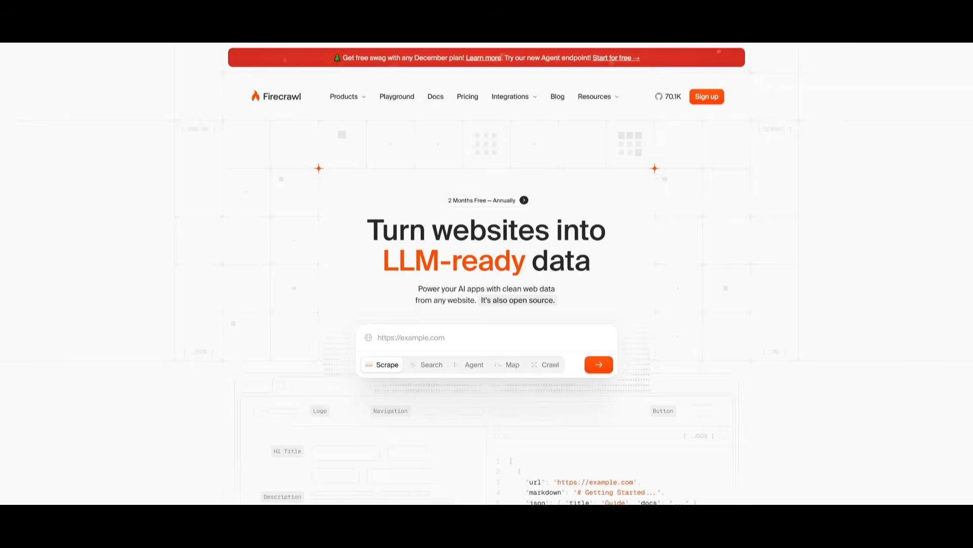
mouse_move(481, 317)
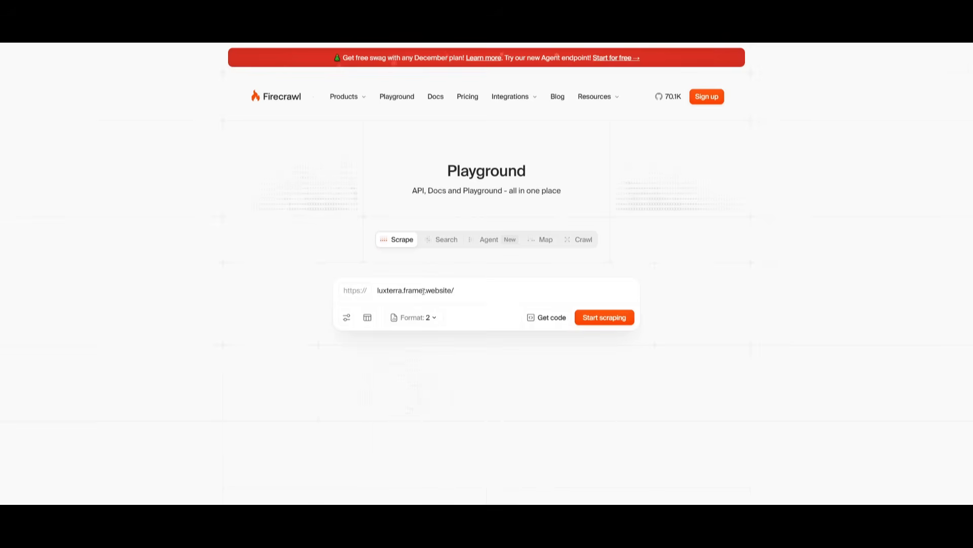
Step: Scrape luxterra.framer.website, scroll its Branding results and copy them as JSON
left_click(603, 318)
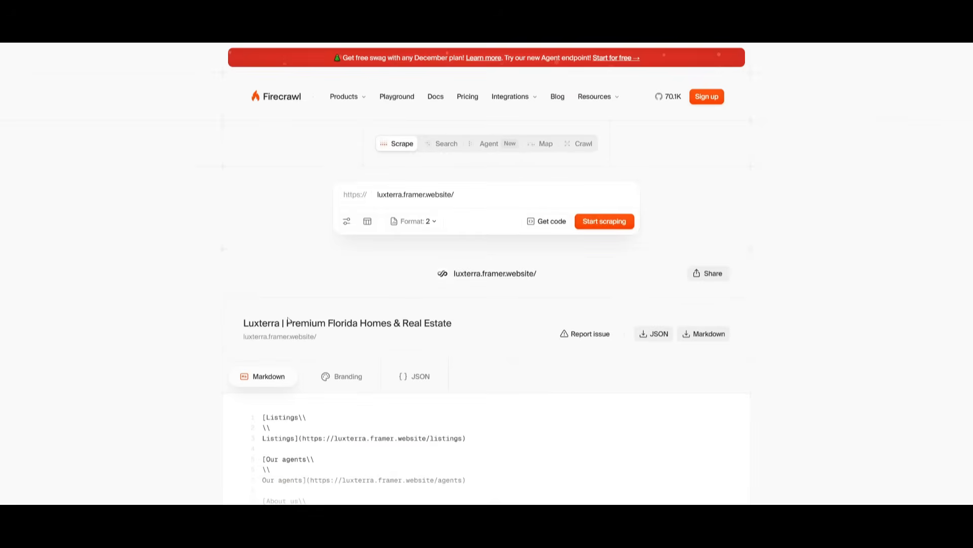
left_click(420, 375)
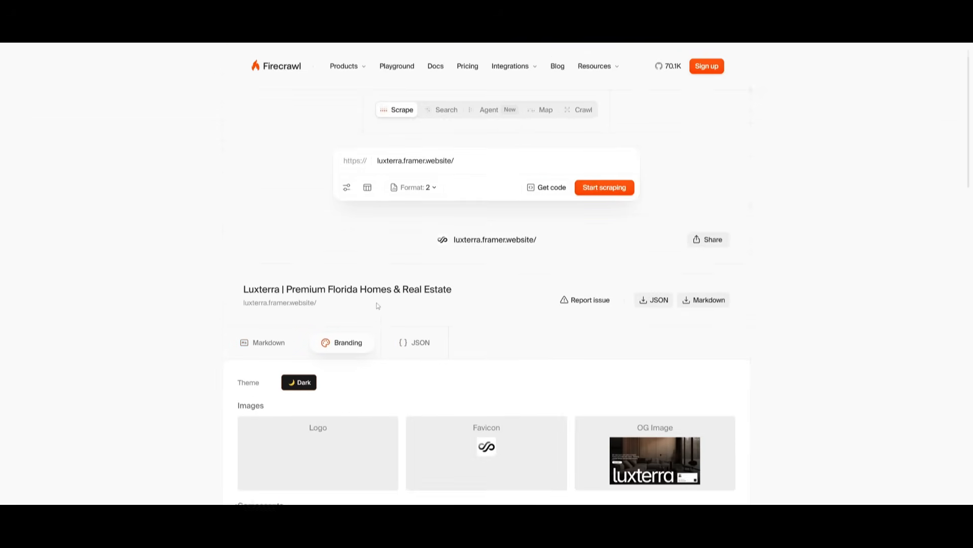
scroll("down", 3)
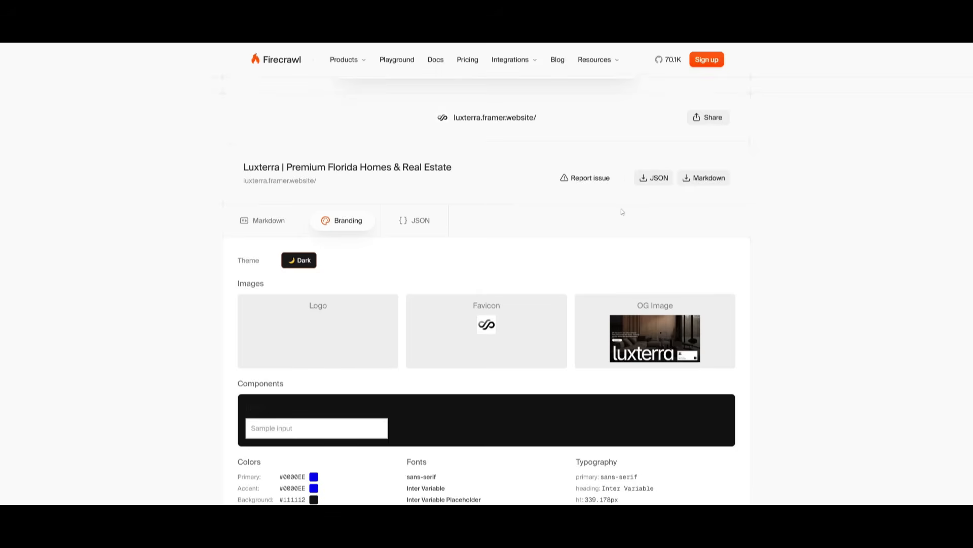
scroll("down", 3)
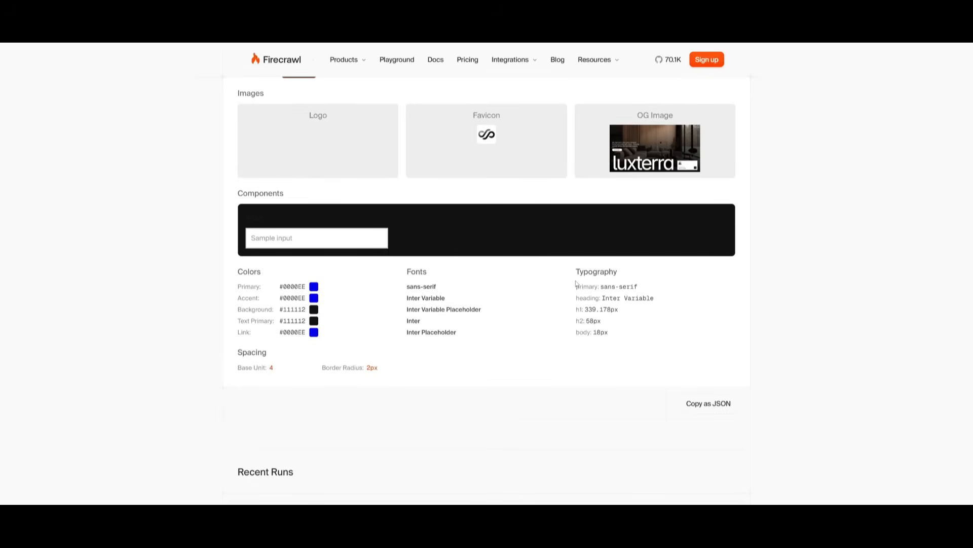
scroll("down", 3)
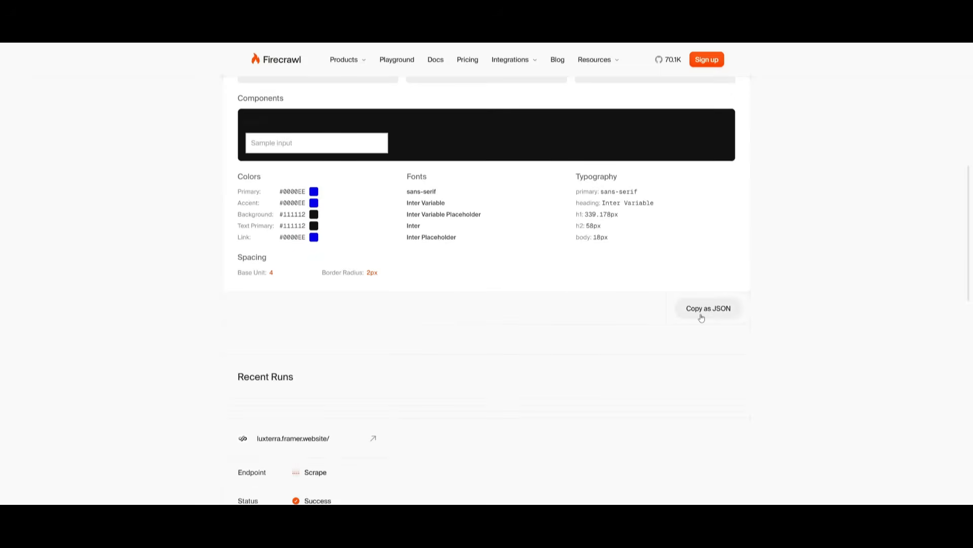
left_click(708, 308)
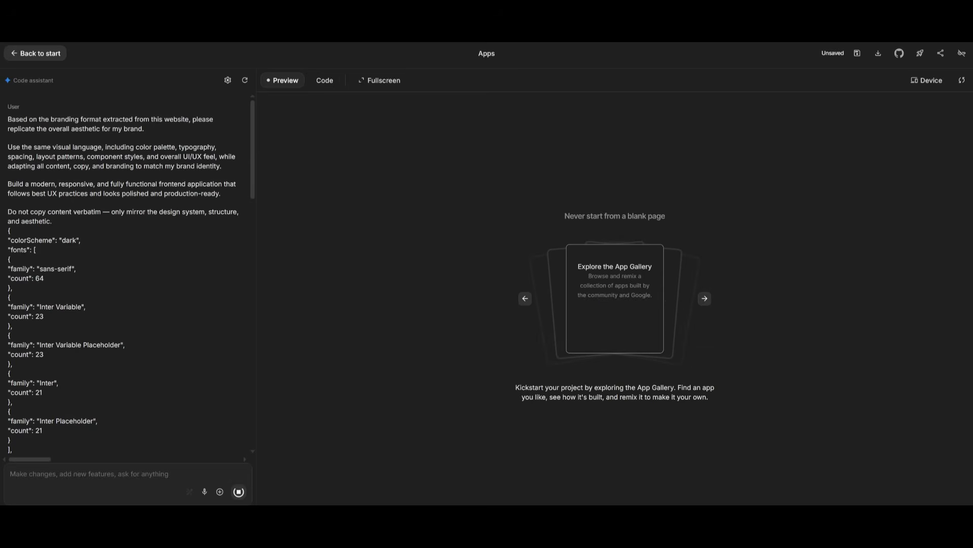
Step: Send the branding prompt with Luxterra JSON to Gemini and watch project files generate
scroll("down", 3)
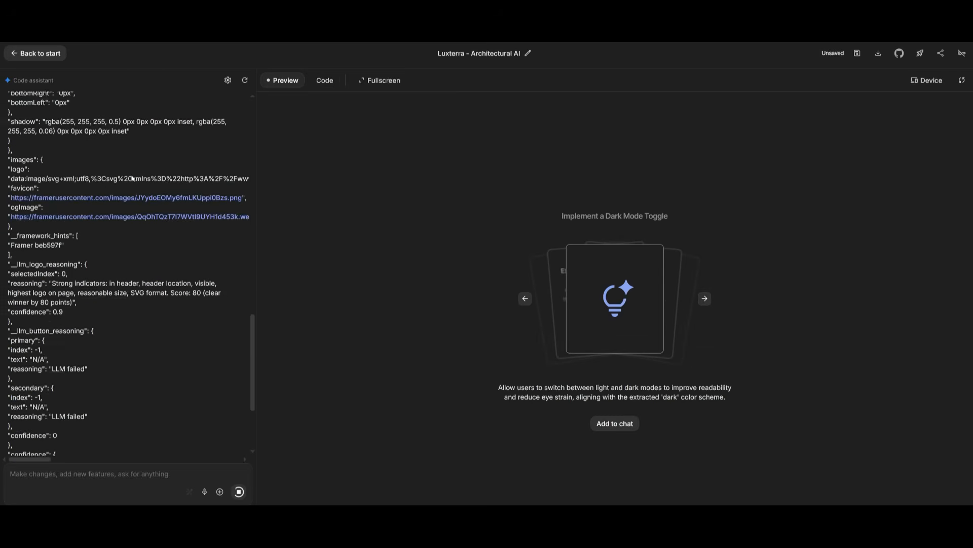
scroll("down", 3)
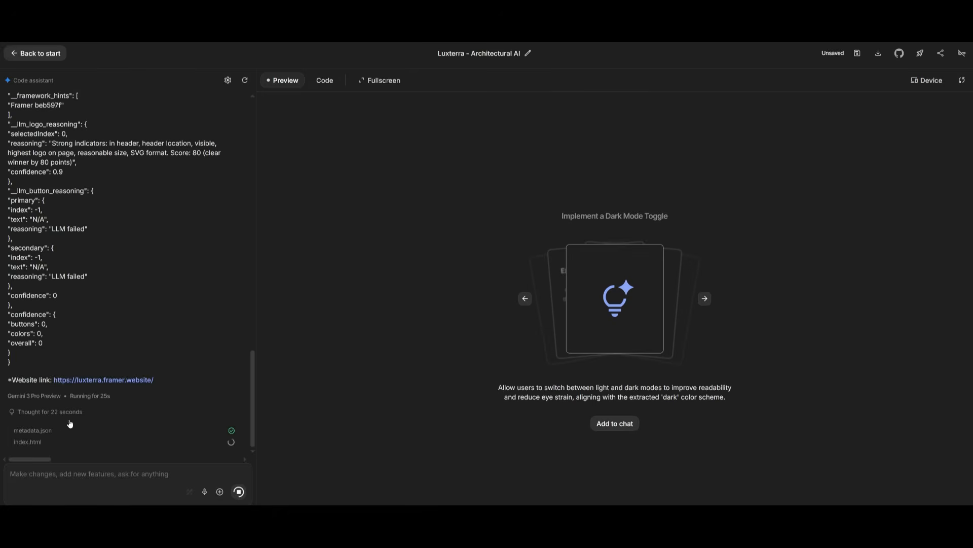
left_click(323, 80)
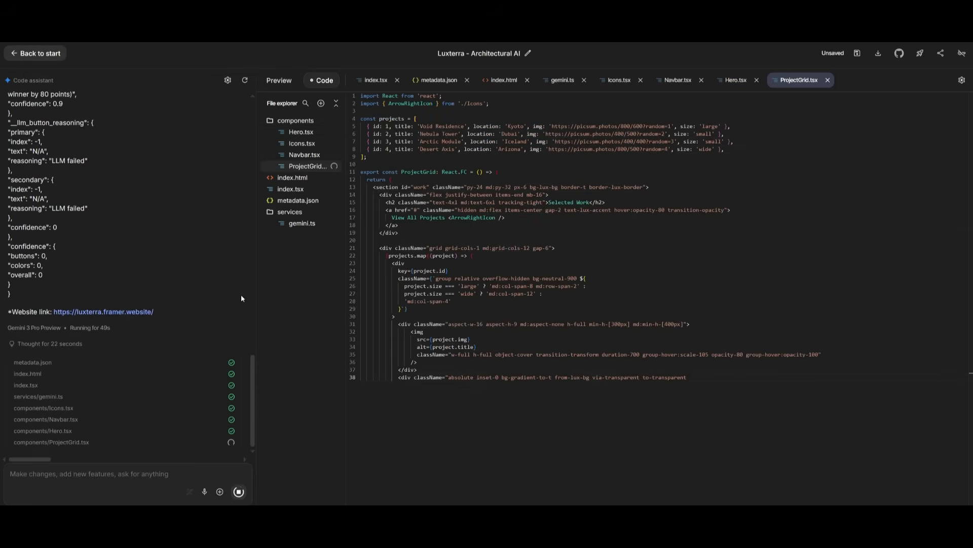
left_click(278, 81)
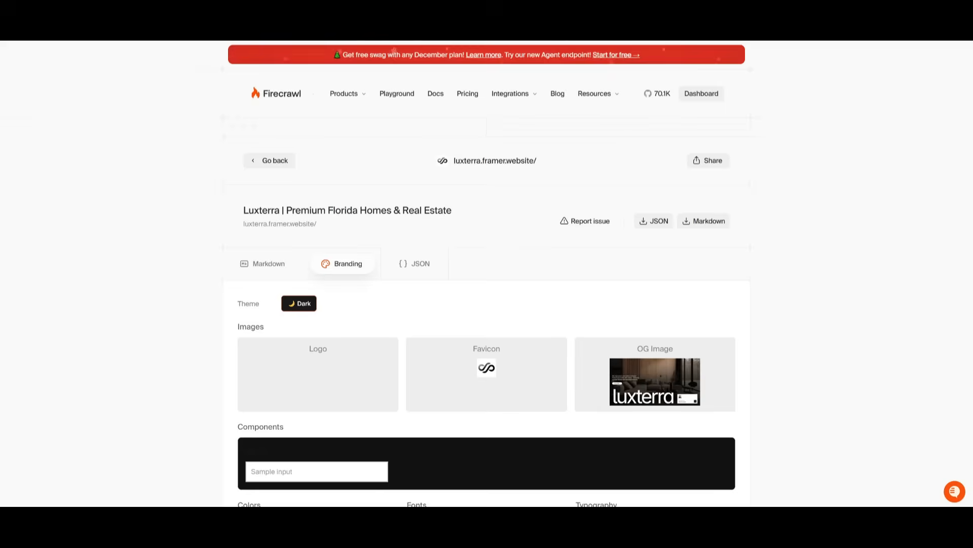
Step: Scroll the Luxterra preview against the original Framer site, then open App.tsx in Code
scroll("down", 3)
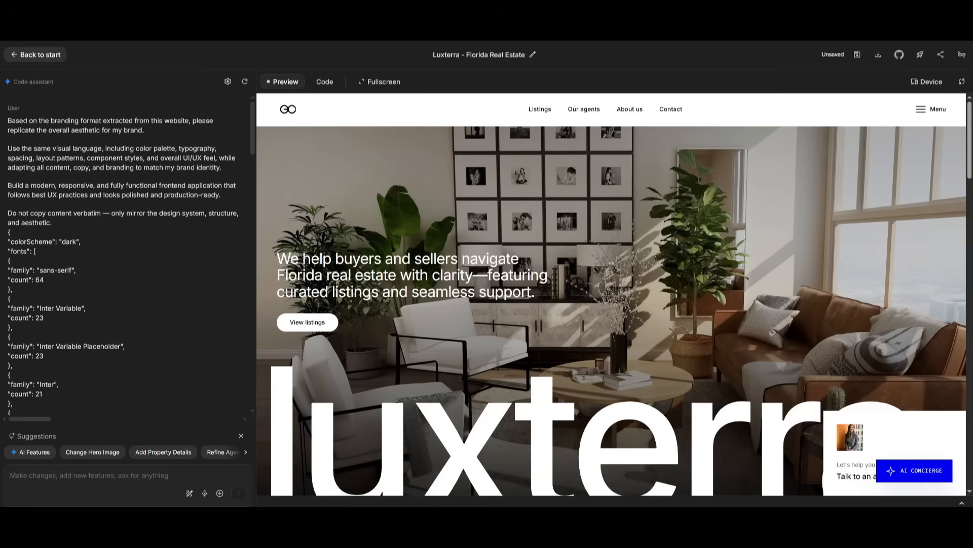
scroll("down", 3)
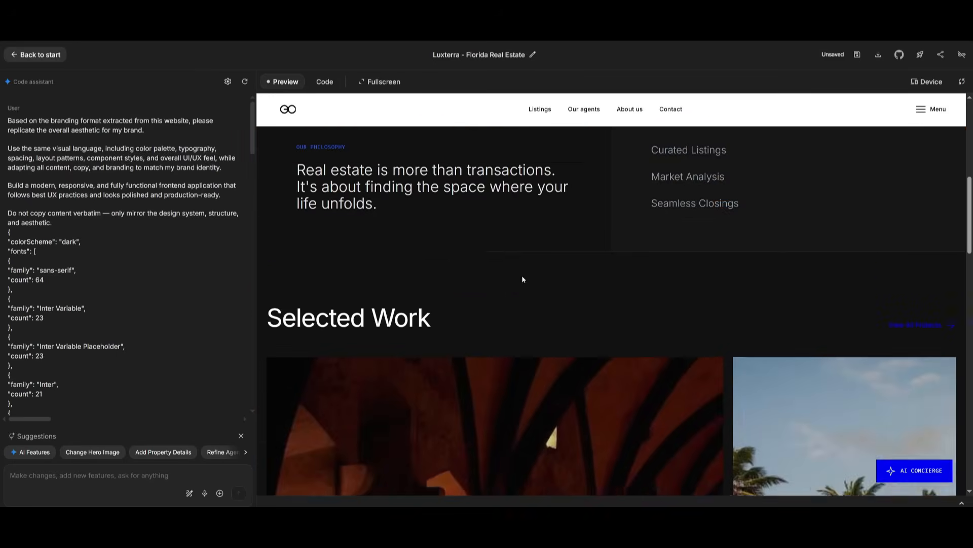
scroll("down", 3)
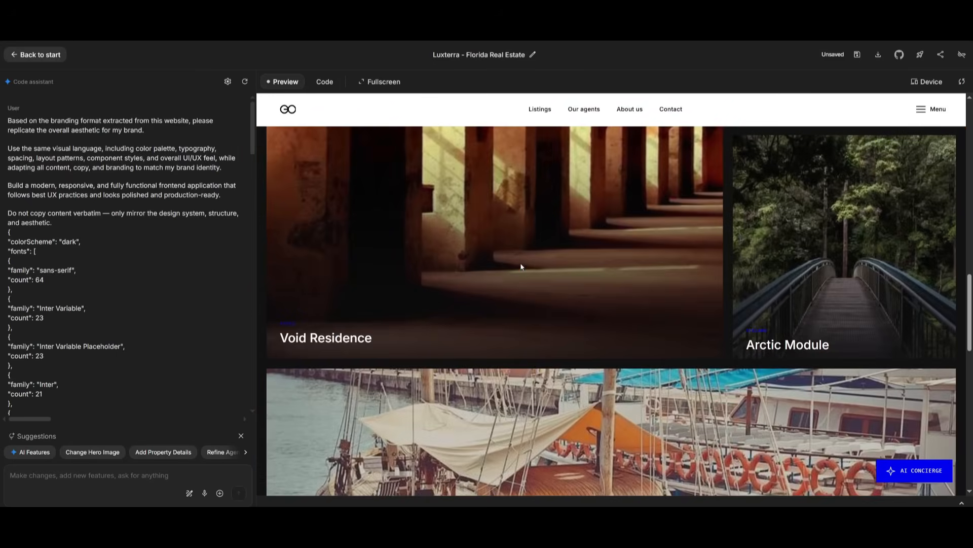
scroll("down", 3)
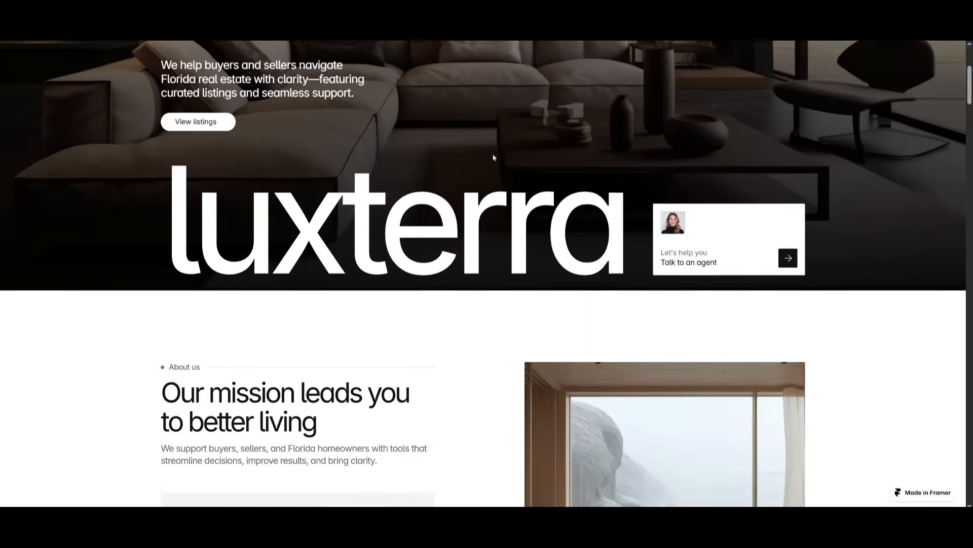
scroll("down", 3)
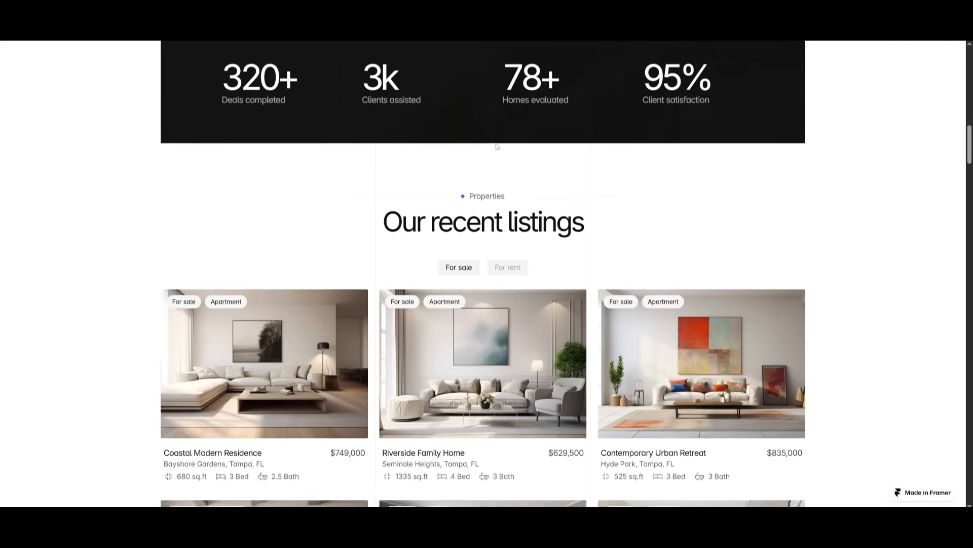
scroll("down", 3)
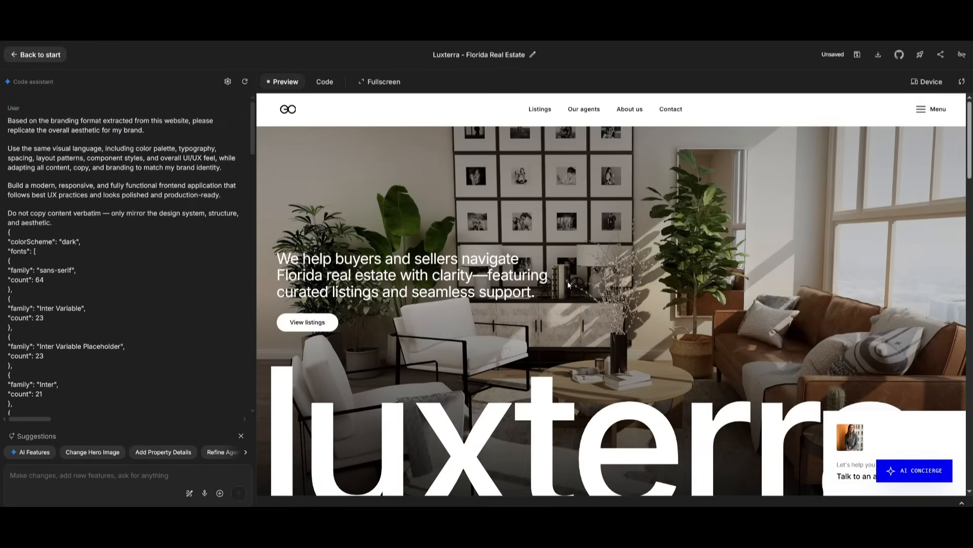
left_click(324, 81)
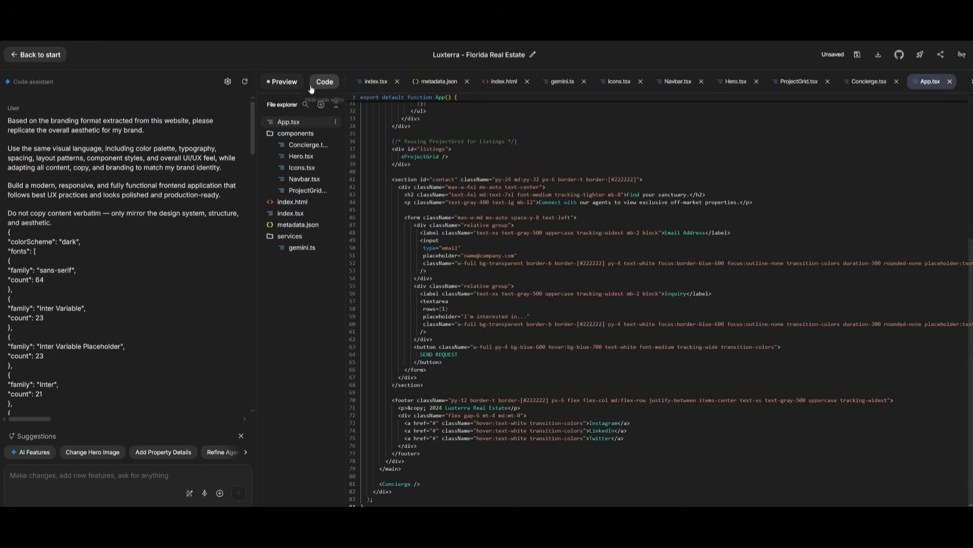
left_click(324, 81)
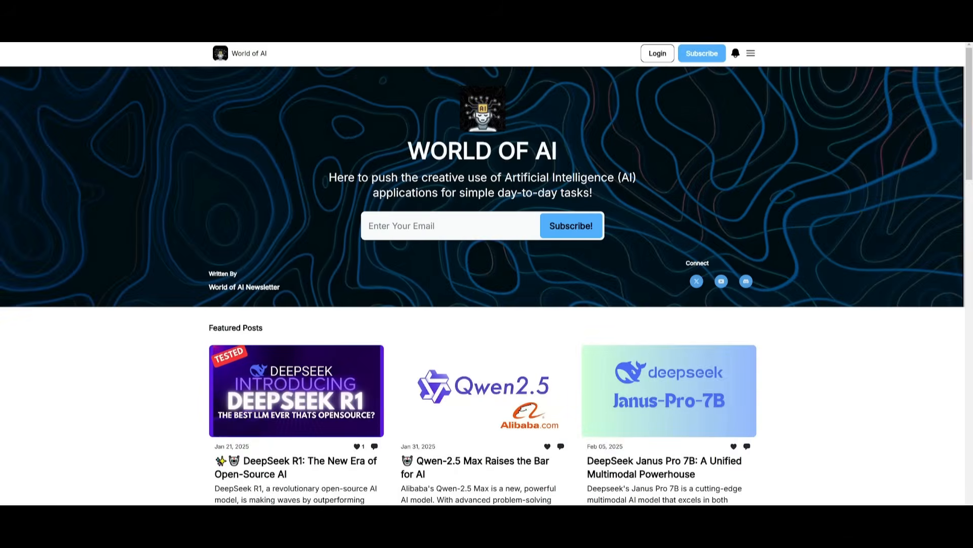
mouse_move(260, 199)
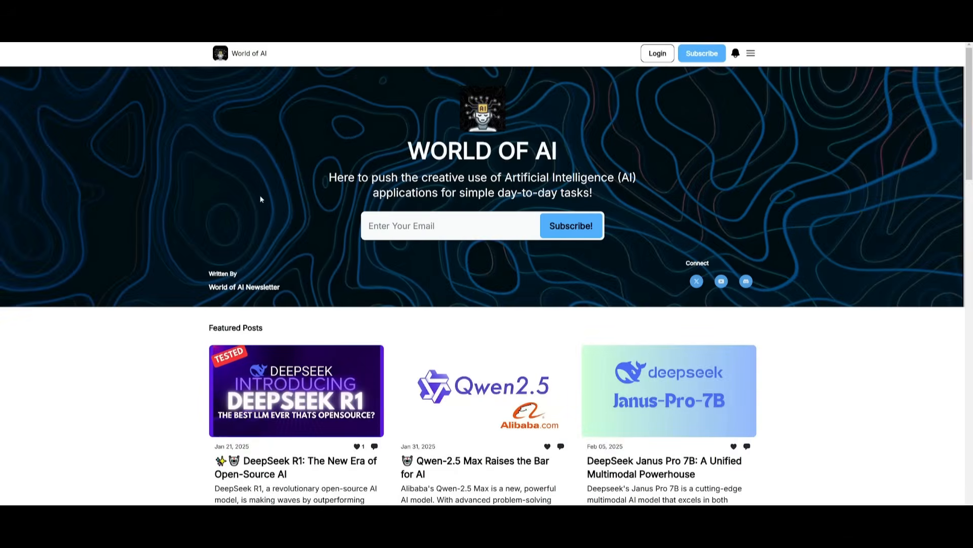
scroll("down", 3)
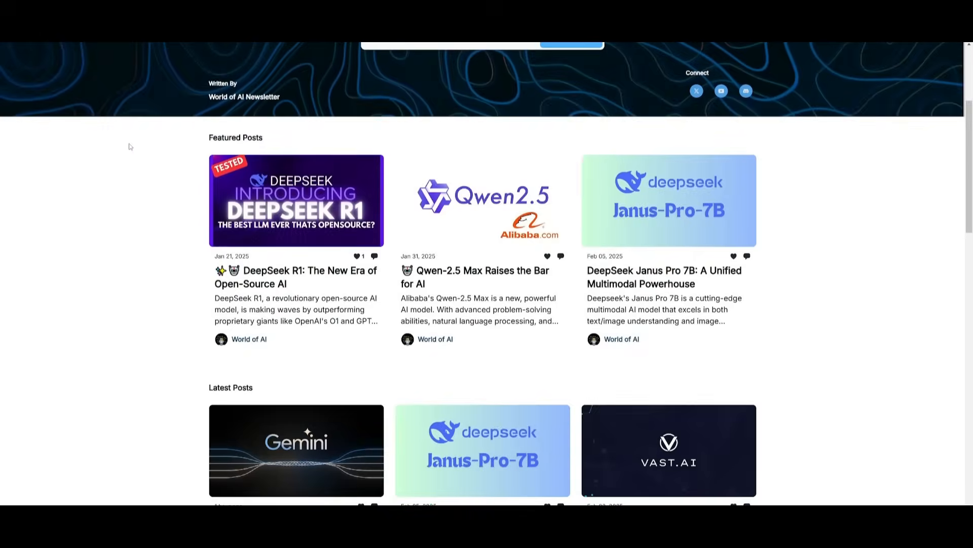
scroll("down", 3)
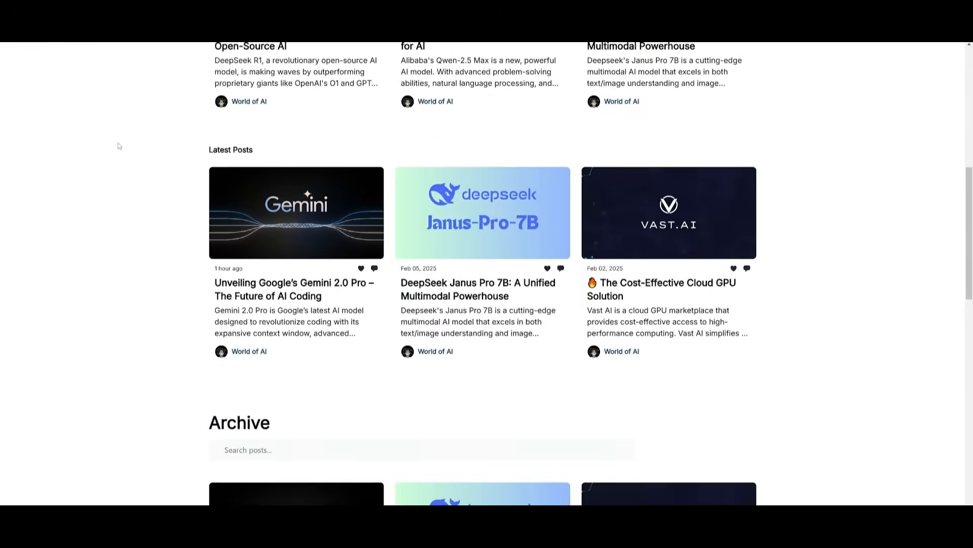
scroll("down", 3)
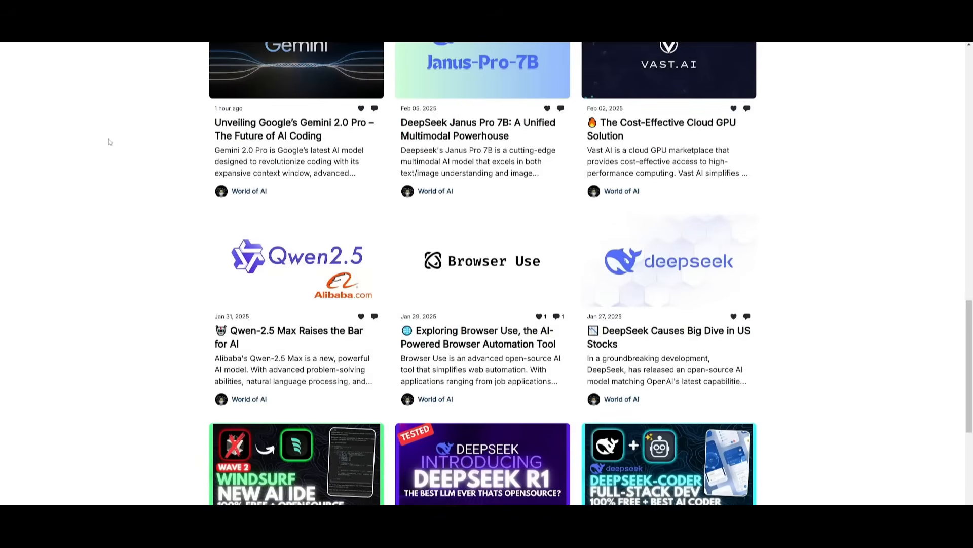
scroll("down", 3)
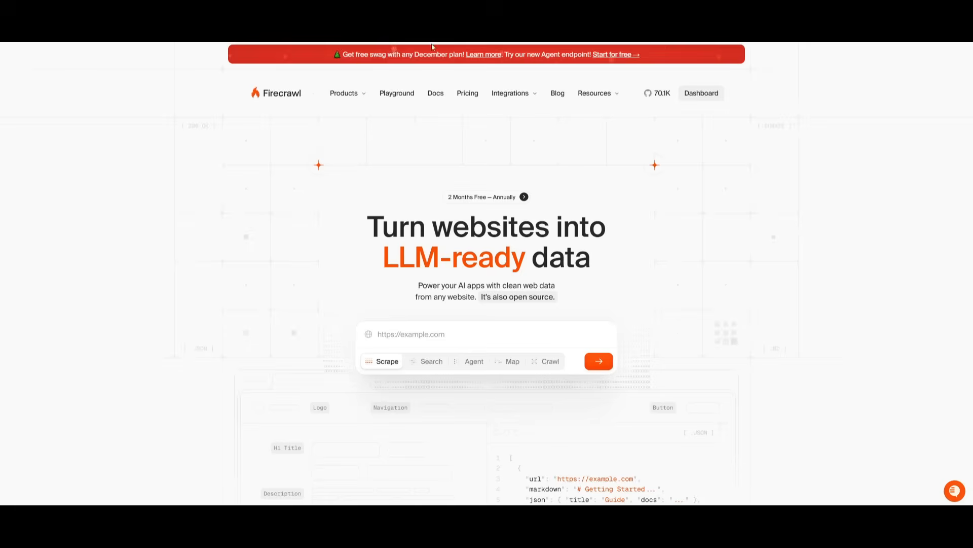
mouse_move(681, 52)
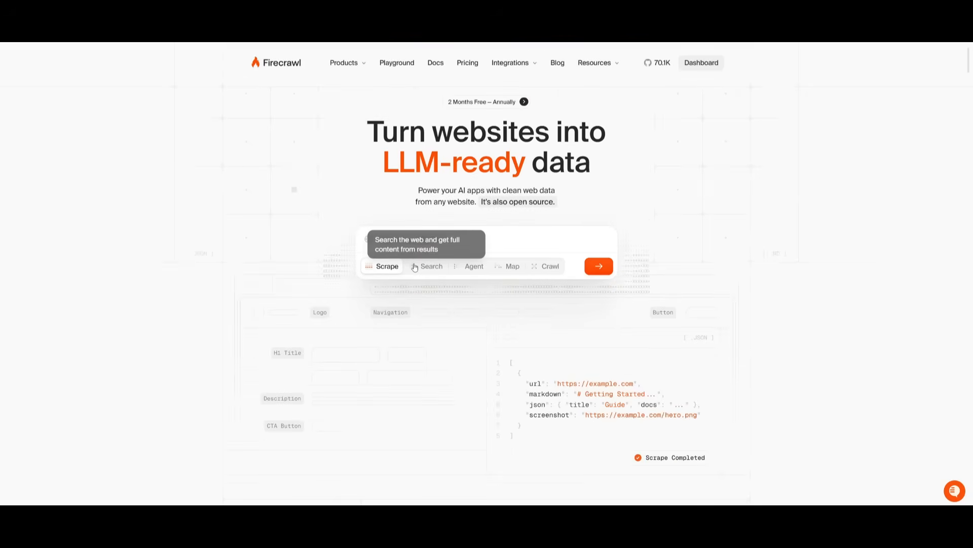
Step: Preview Firecrawl's Search, Map and Crawl modes, then go to the Playground
left_click(431, 265)
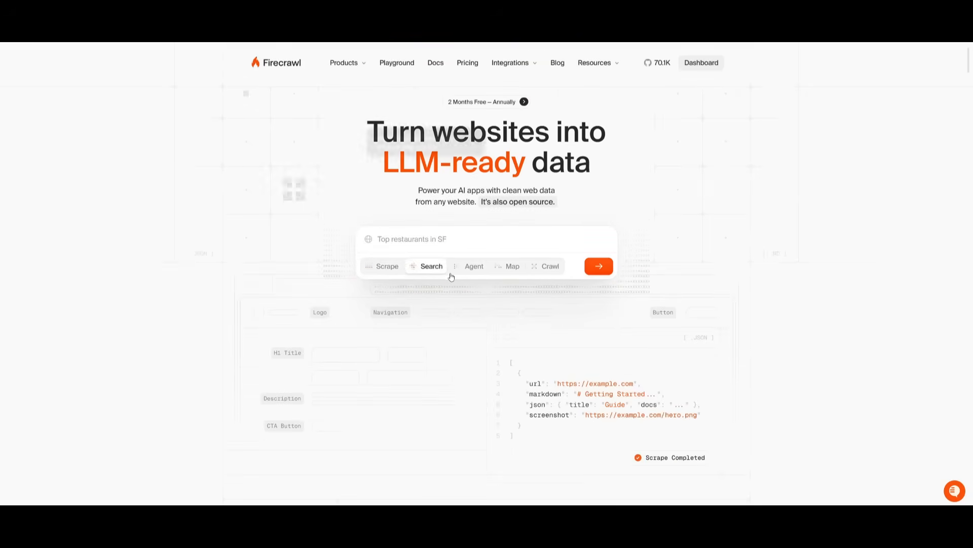
left_click(513, 266)
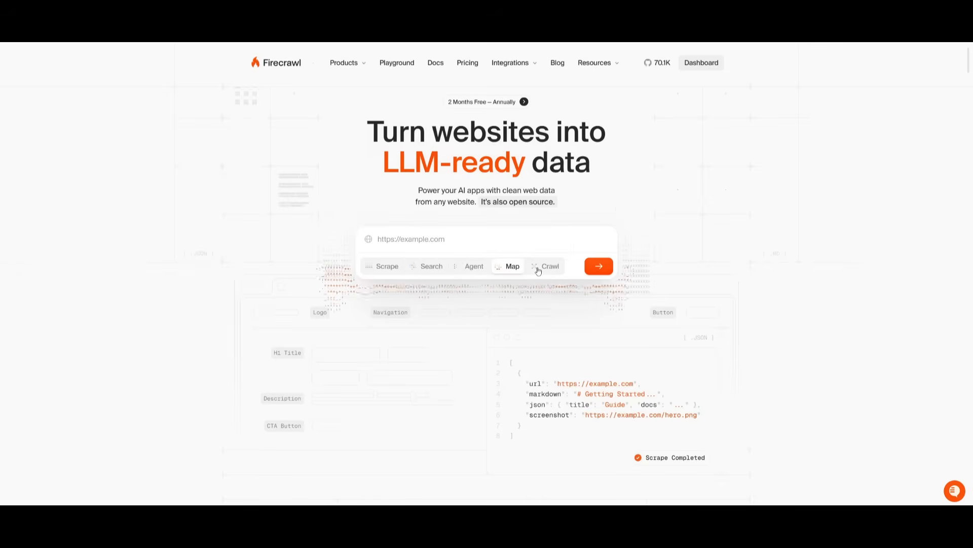
left_click(549, 266)
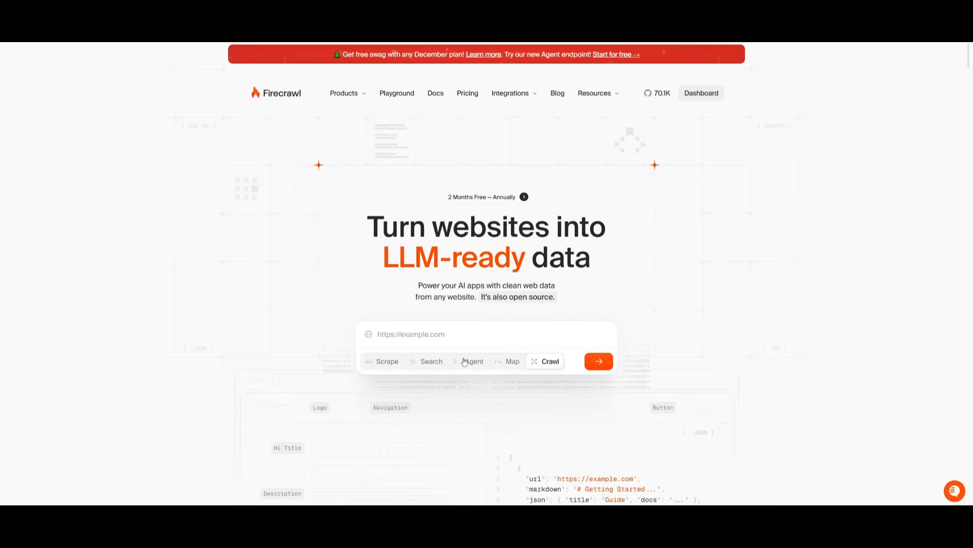
left_click(396, 93)
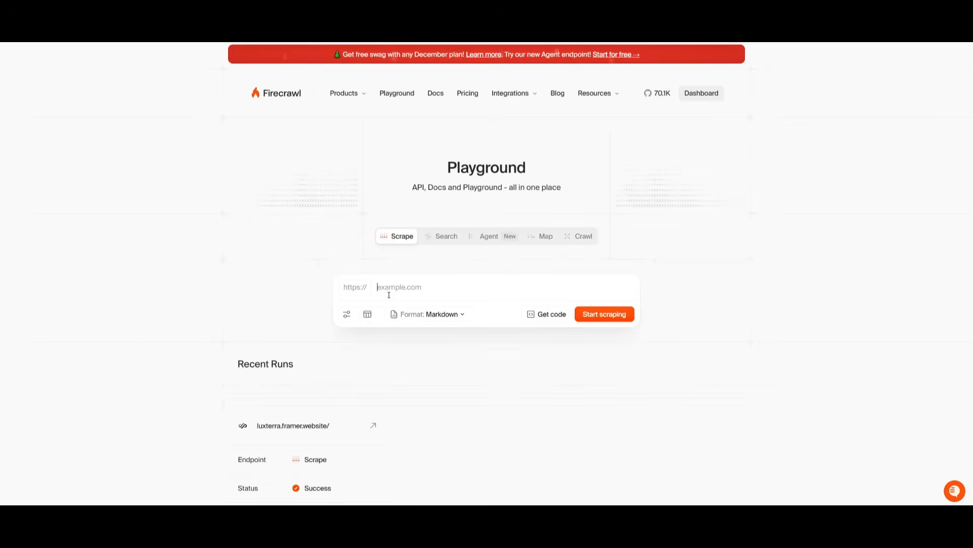
Step: Enable seven scrape output formats, including Markdown, Branding and JSON
left_click(441, 313)
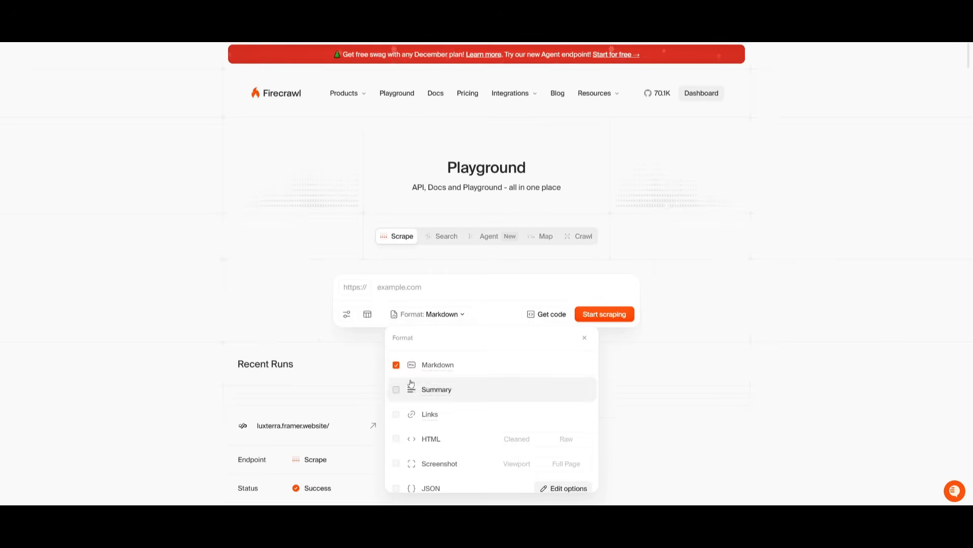
left_click(396, 365)
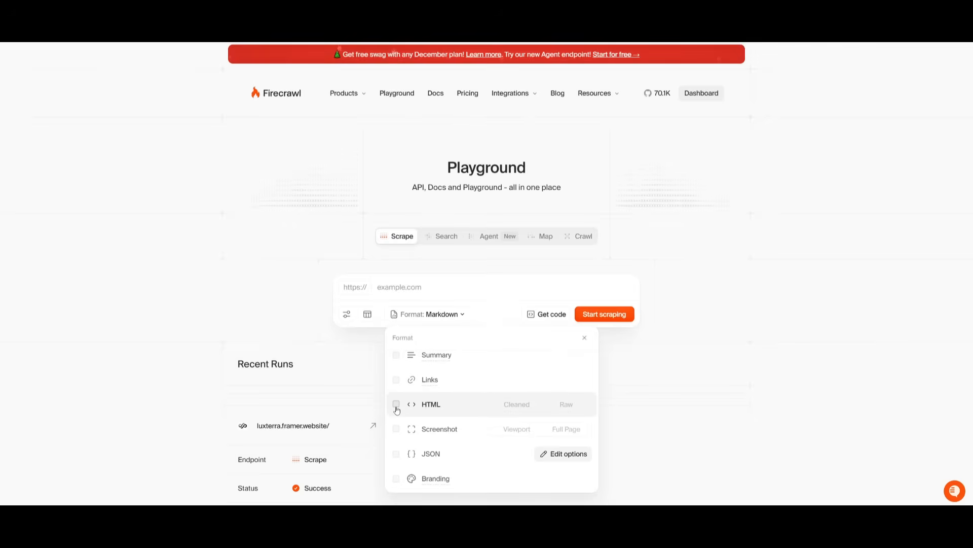
mouse_move(396, 432)
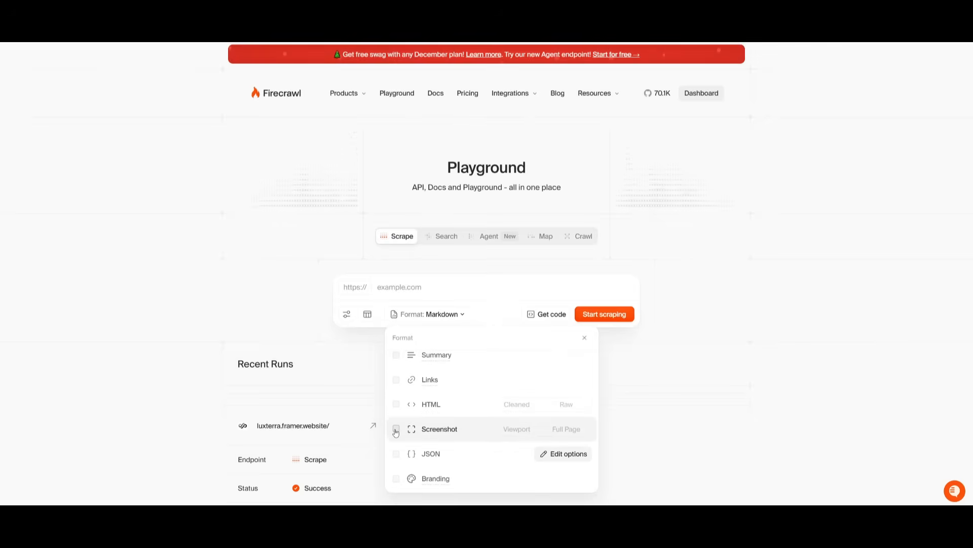
mouse_move(395, 483)
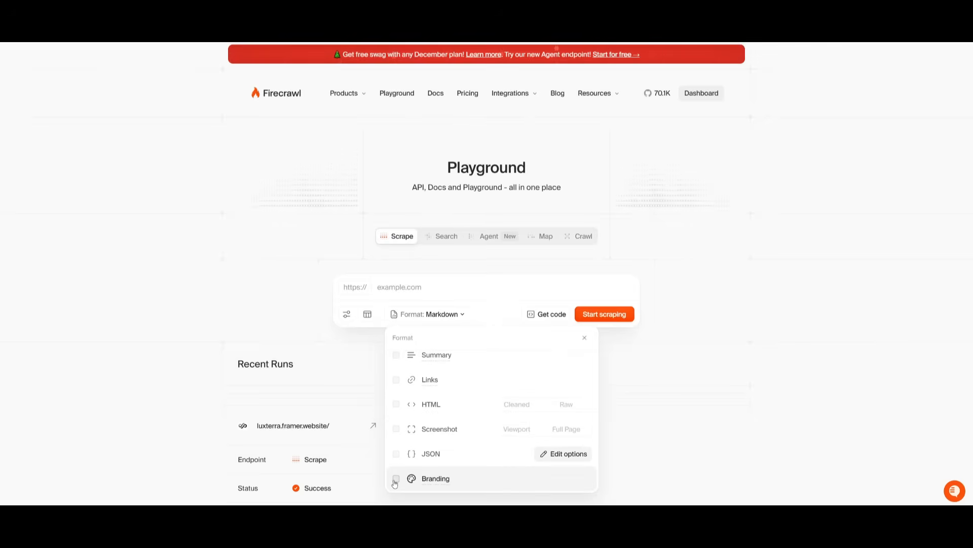
left_click(396, 478)
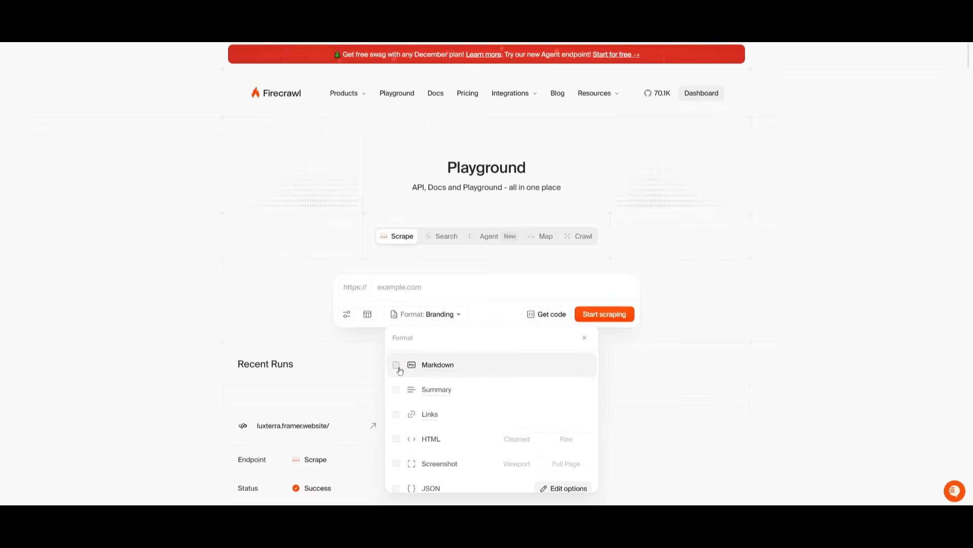
left_click(604, 313)
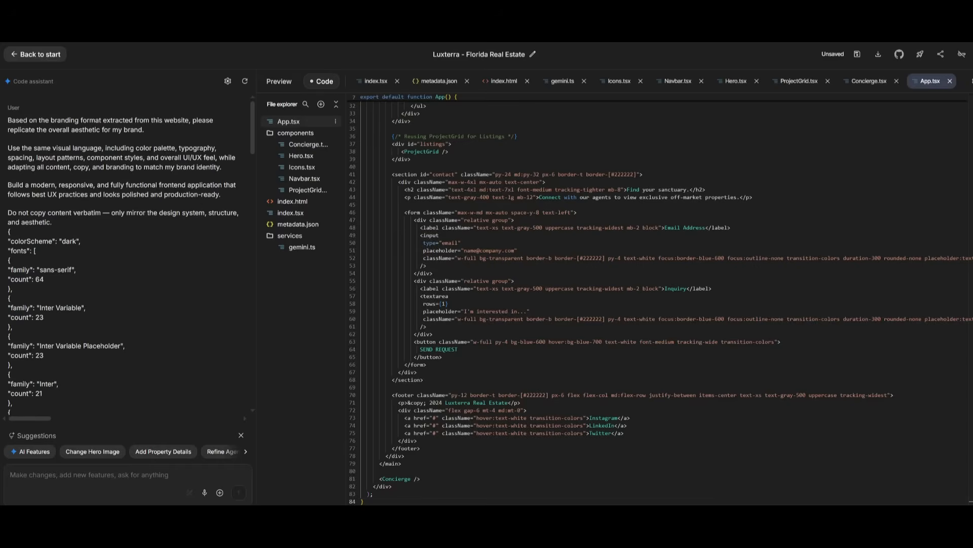
mouse_move(279, 392)
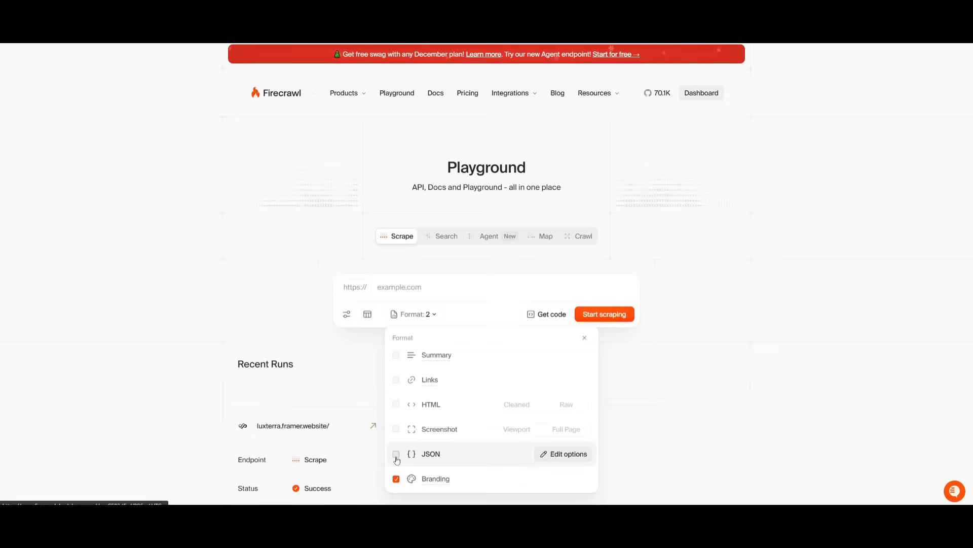
left_click(396, 453)
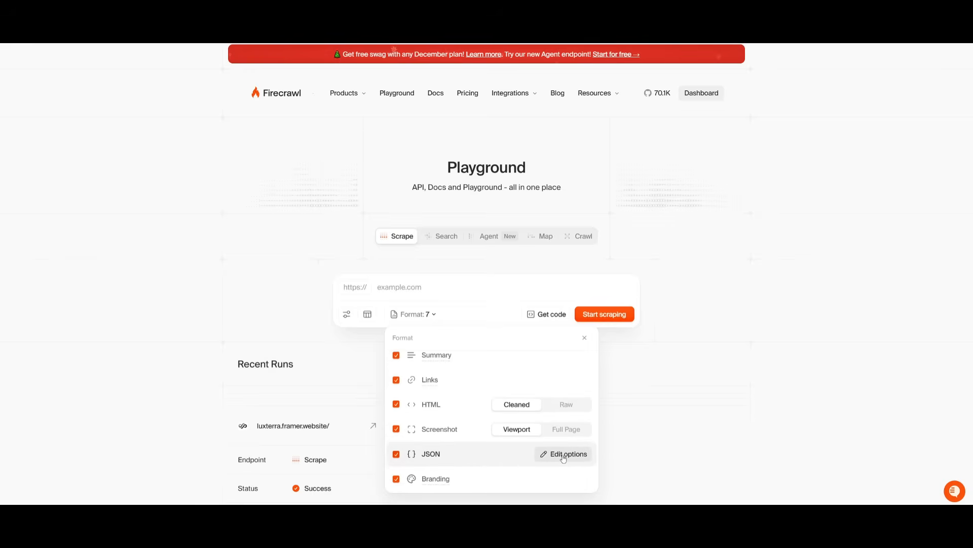
Step: Open the JSON format's extraction options showing the company-mission schema
left_click(567, 454)
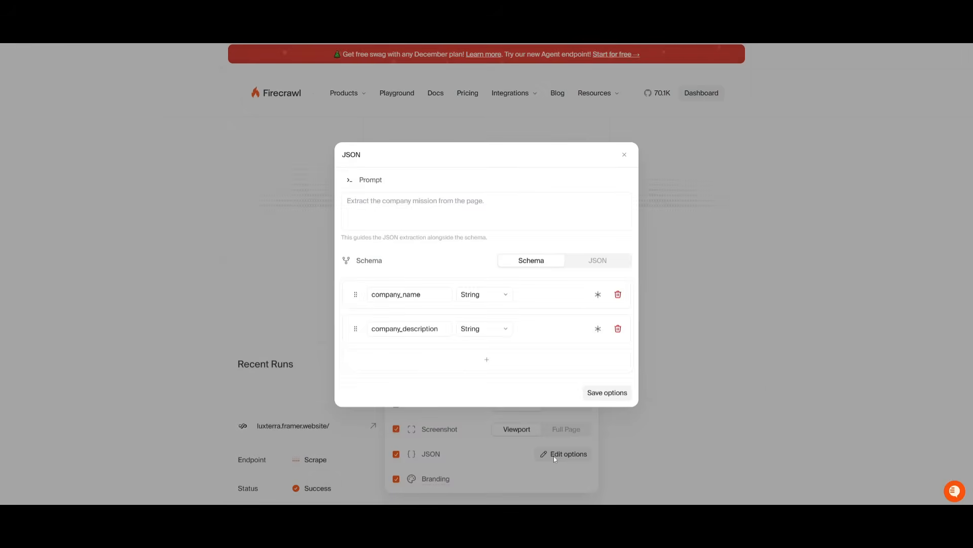
mouse_move(414, 441)
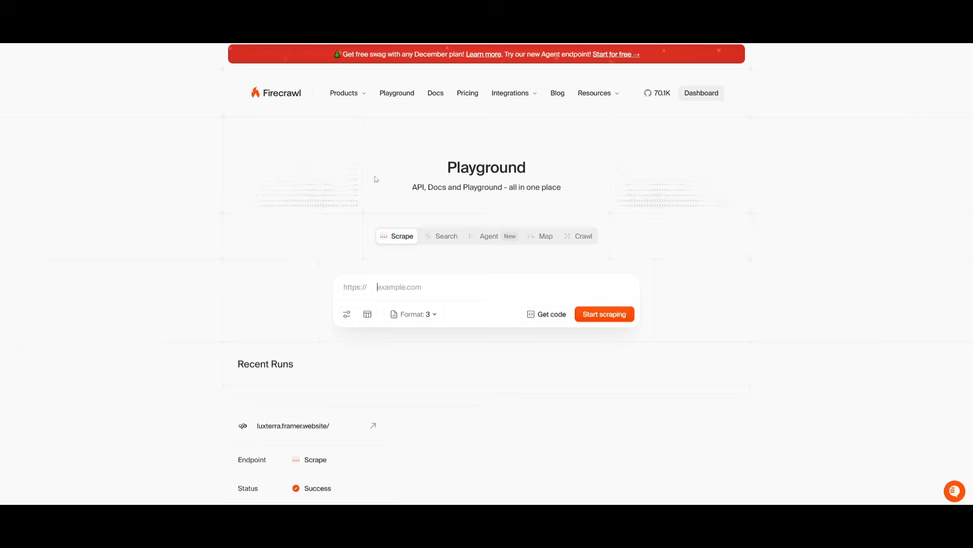
Step: Scrape academy.openai.com and scroll the returned result
type("academy.openai.com/")
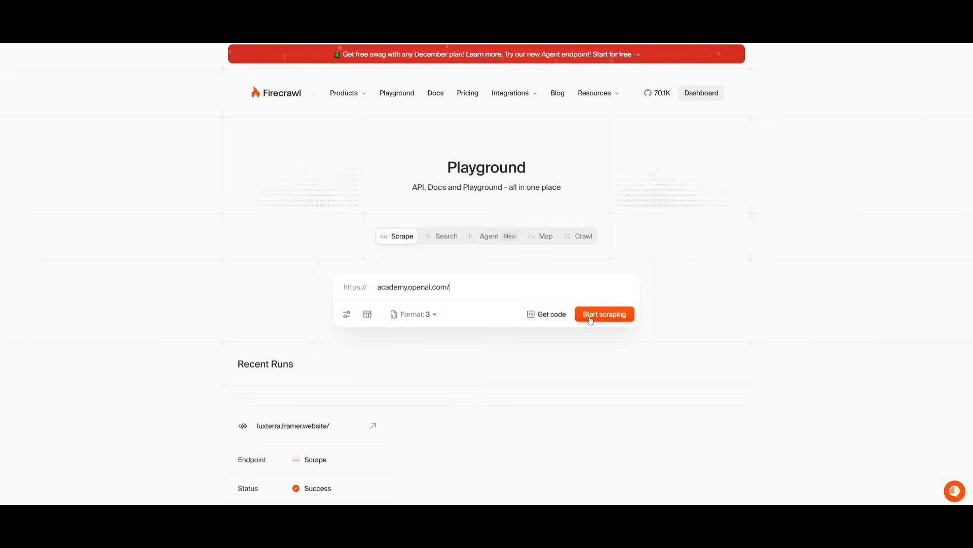
left_click(604, 314)
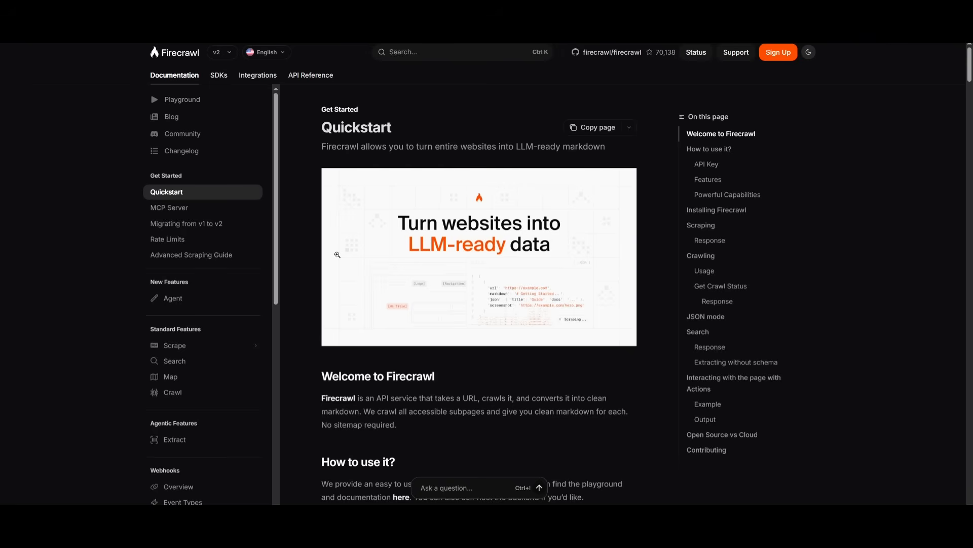
scroll("down", 3)
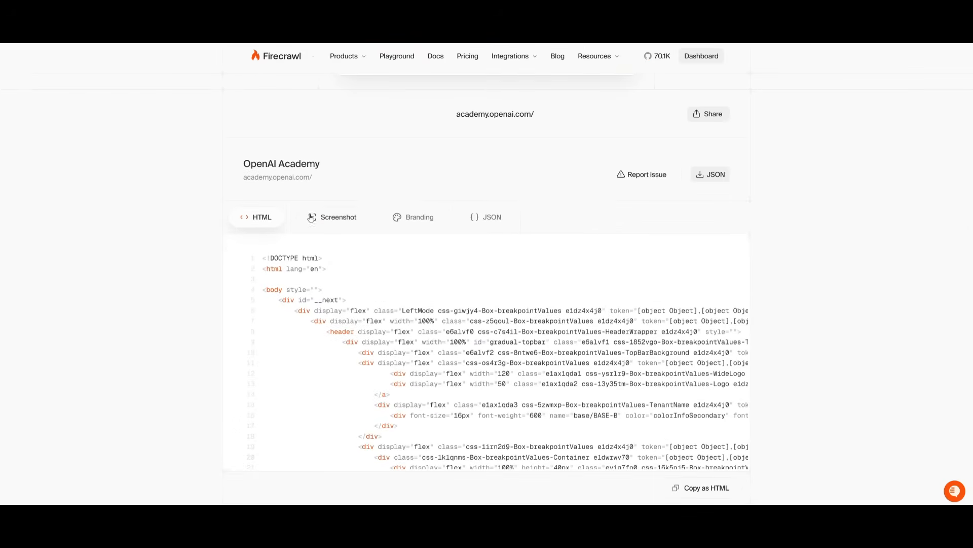
Step: Check the OpenAI Academy screenshot and Branding results, then copy the branding as JSON
left_click(338, 216)
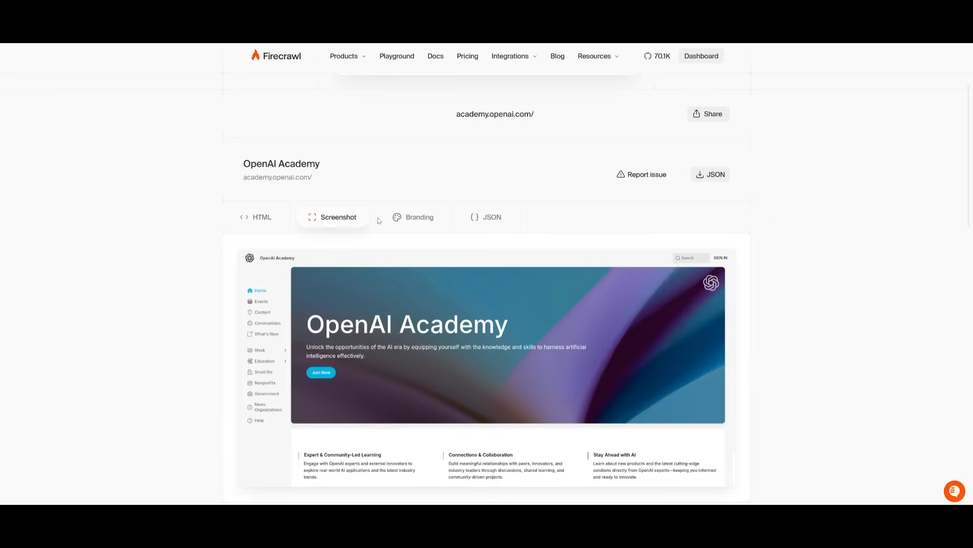
left_click(420, 216)
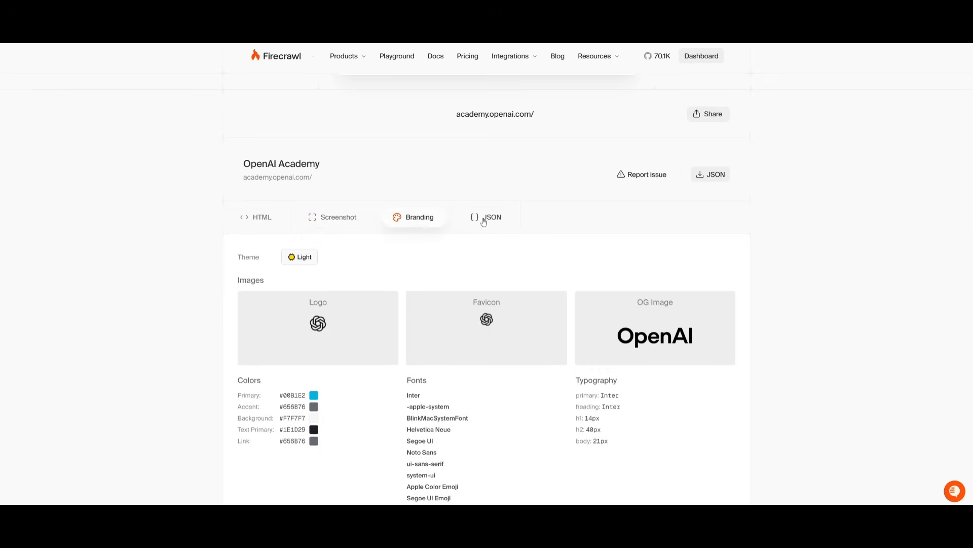
left_click(263, 217)
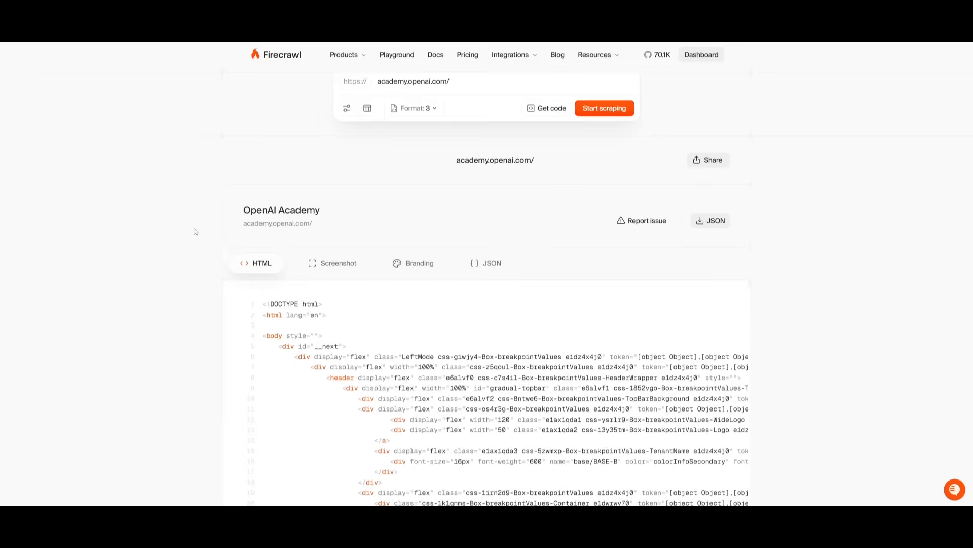
scroll("down", 3)
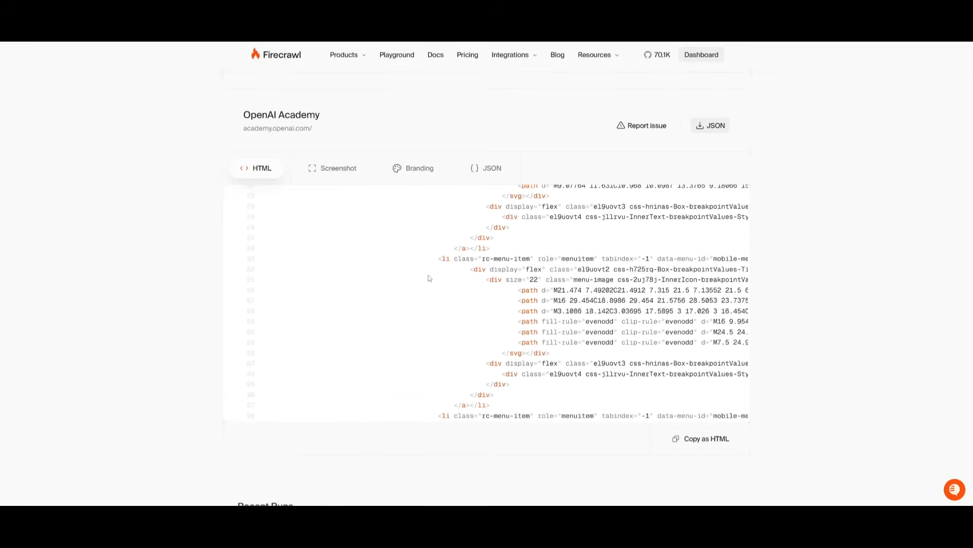
left_click(420, 168)
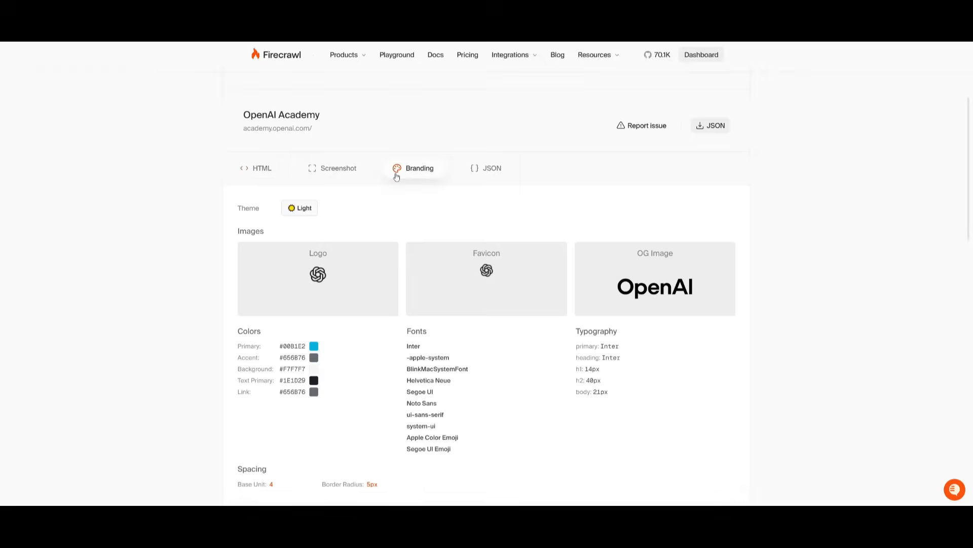
mouse_move(369, 300)
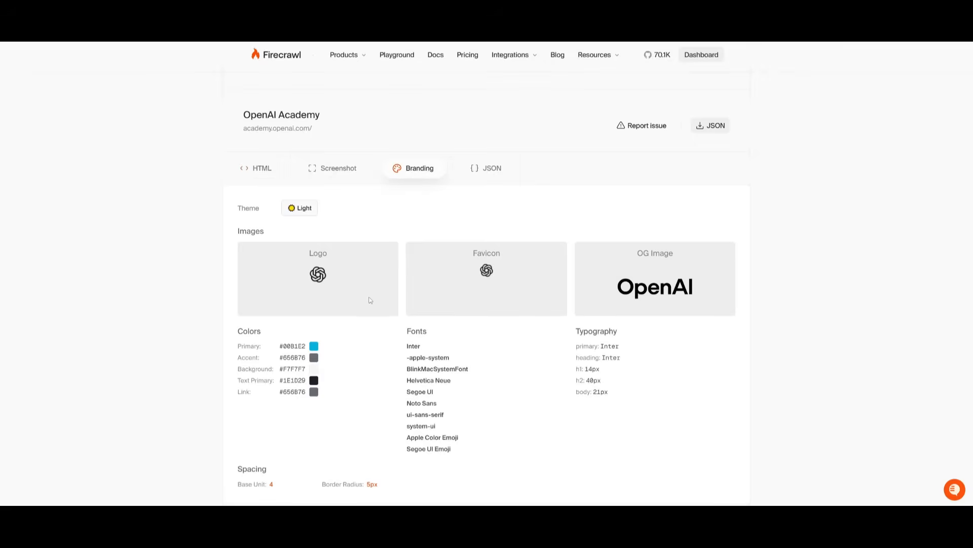
scroll("down", 3)
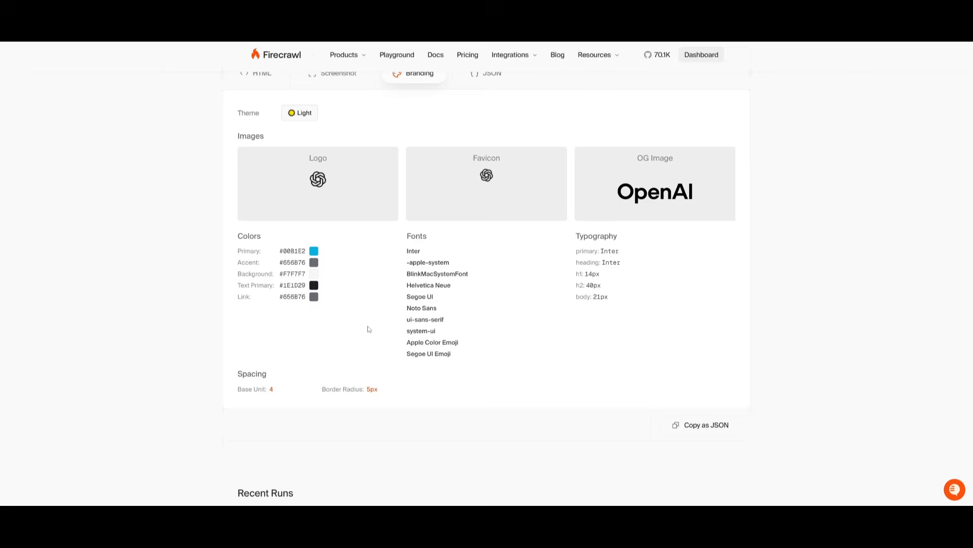
mouse_move(503, 277)
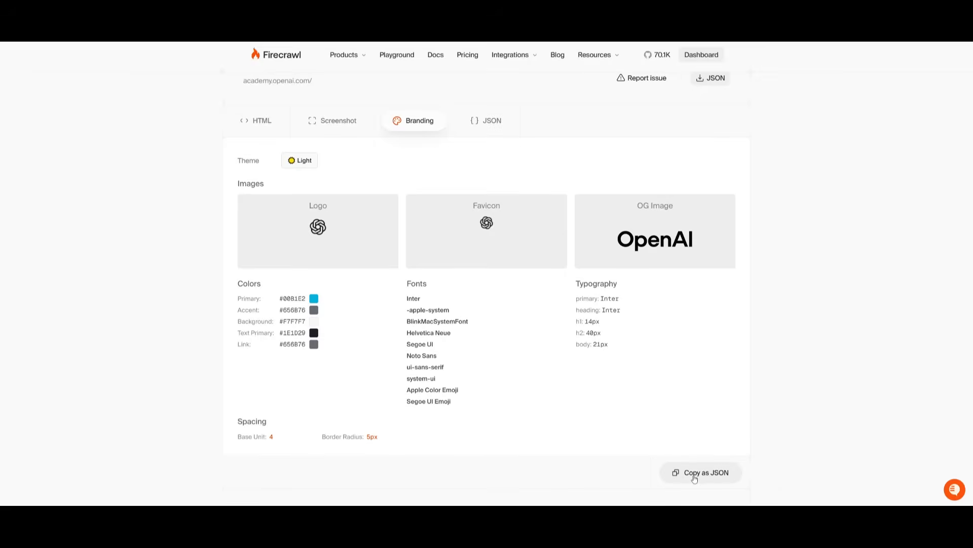
left_click(704, 472)
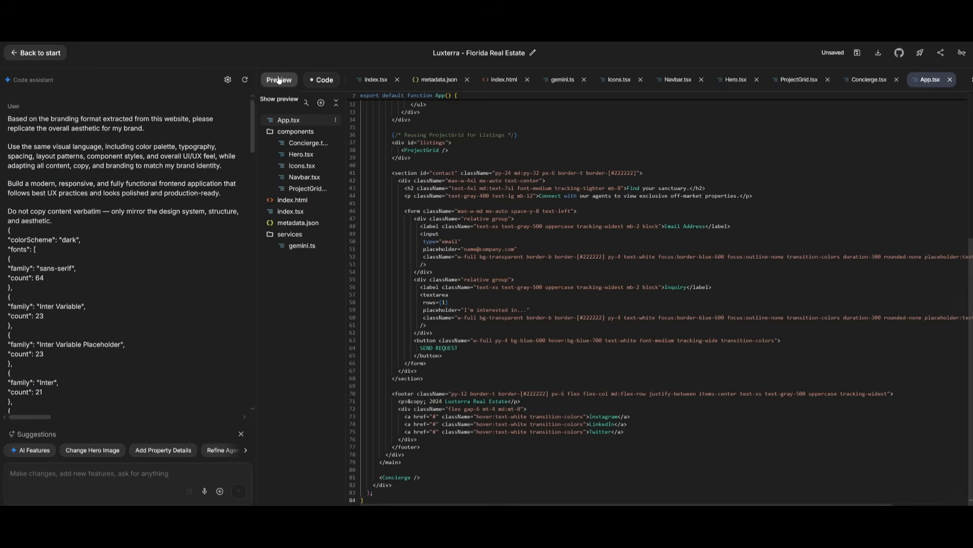
Step: Scroll the Luxterra app preview down to the contact form, then return to the Firecrawl results
left_click(286, 80)
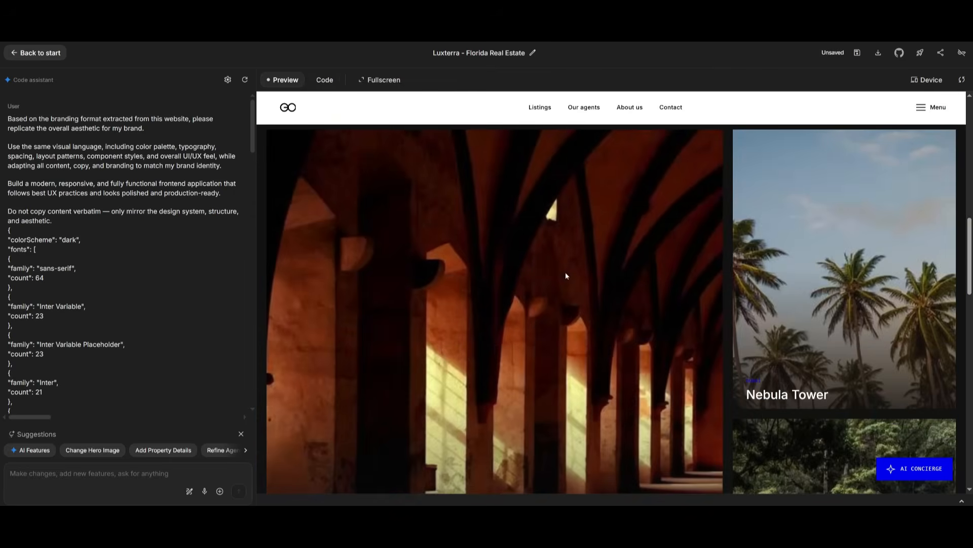
scroll("down", 3)
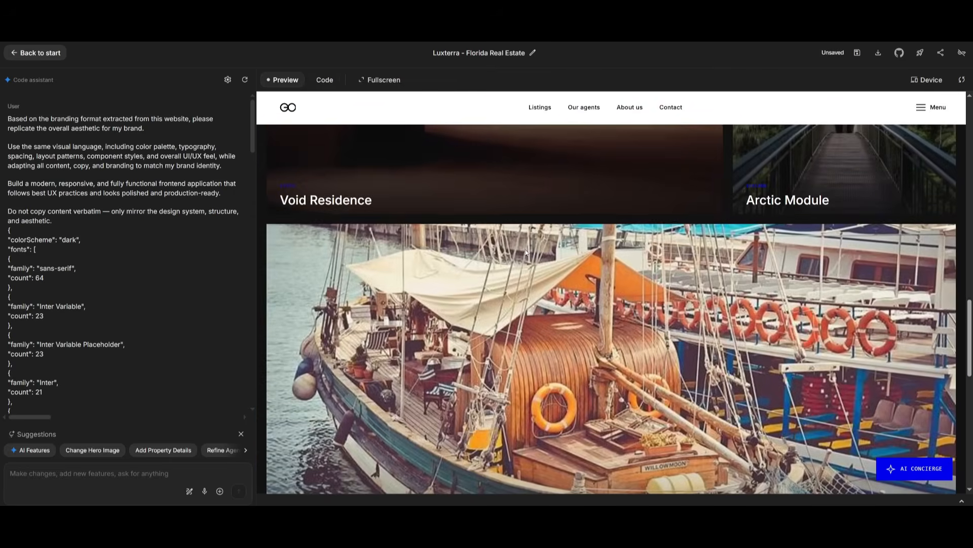
scroll("down", 3)
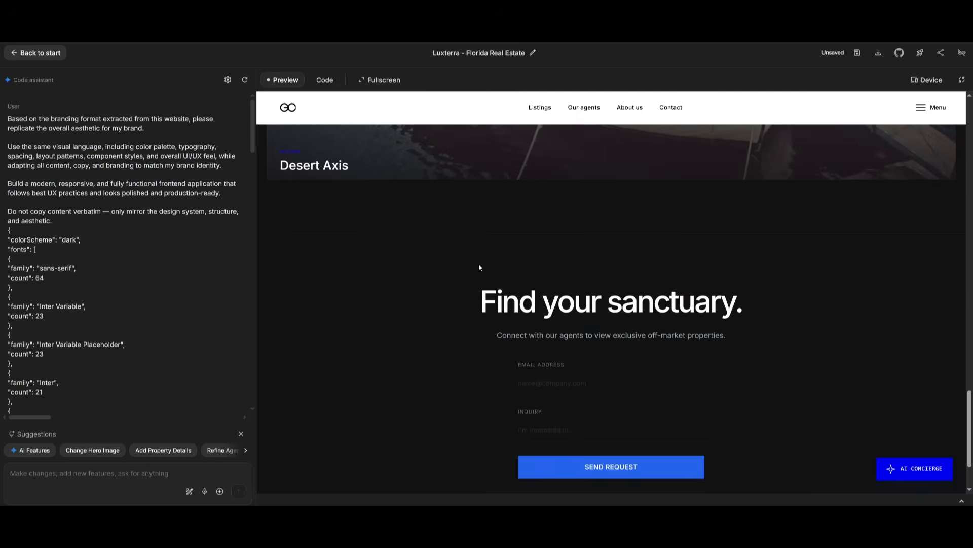
mouse_move(486, 255)
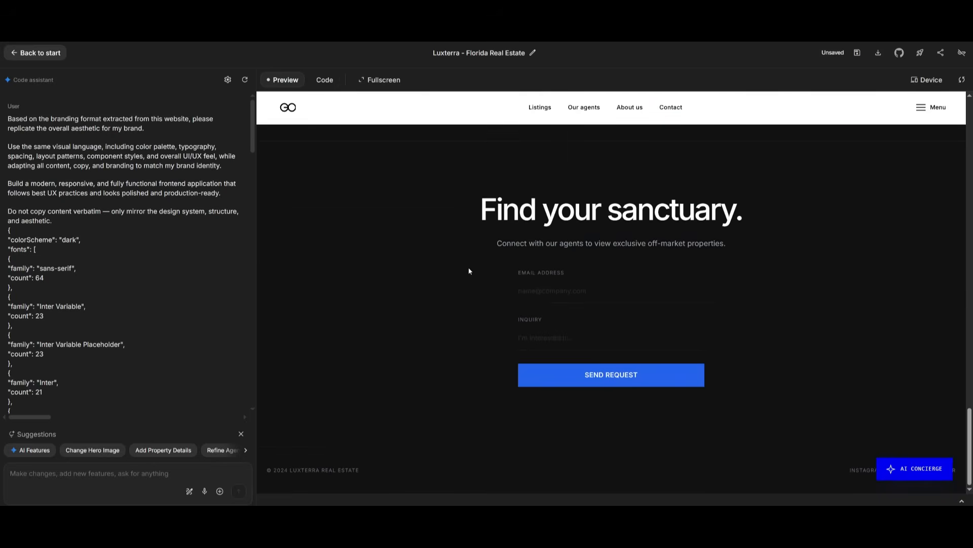
left_click(35, 52)
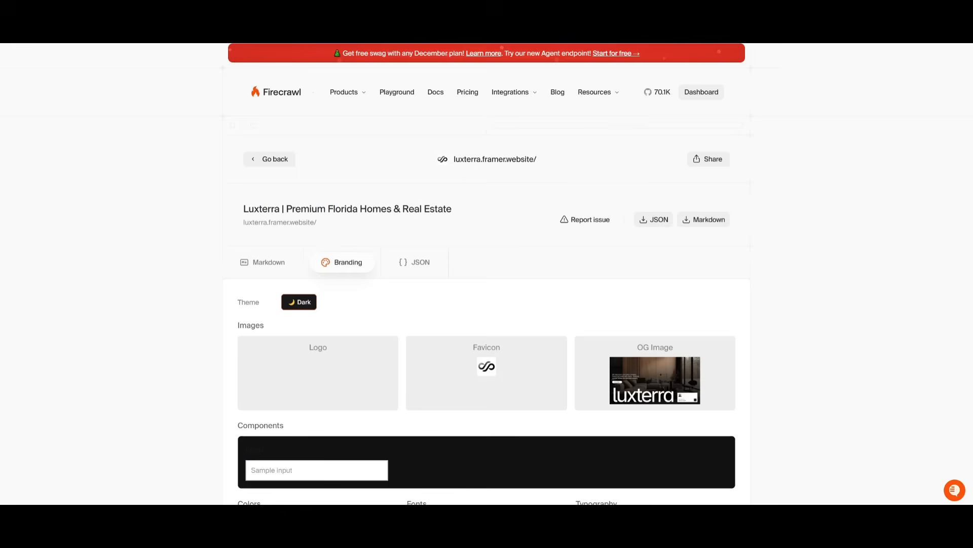
Step: Scroll through Firecrawl's Luxterra dark-theme branding results
scroll("down", 3)
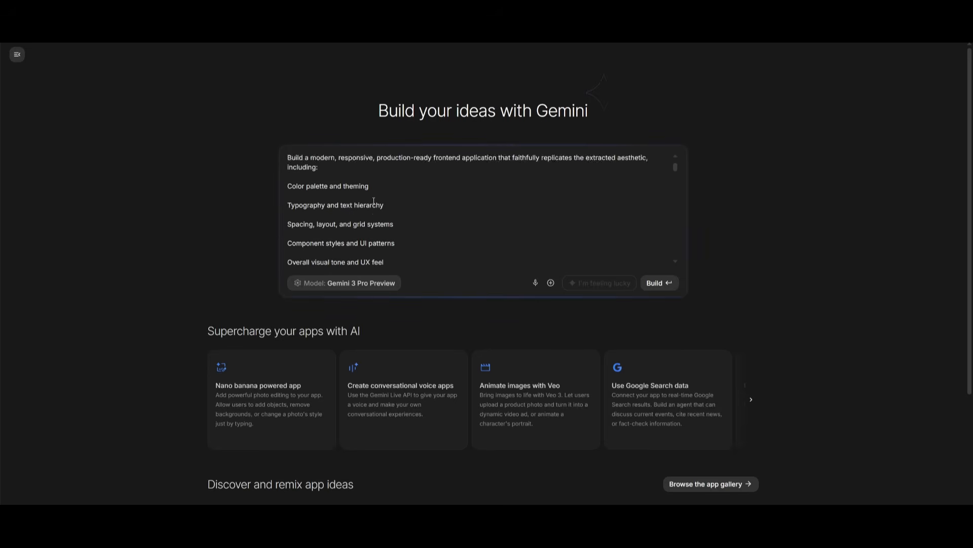
Step: Build the branding-replica frontend from the pasted prompt and watch its code files generate
scroll("down", 3)
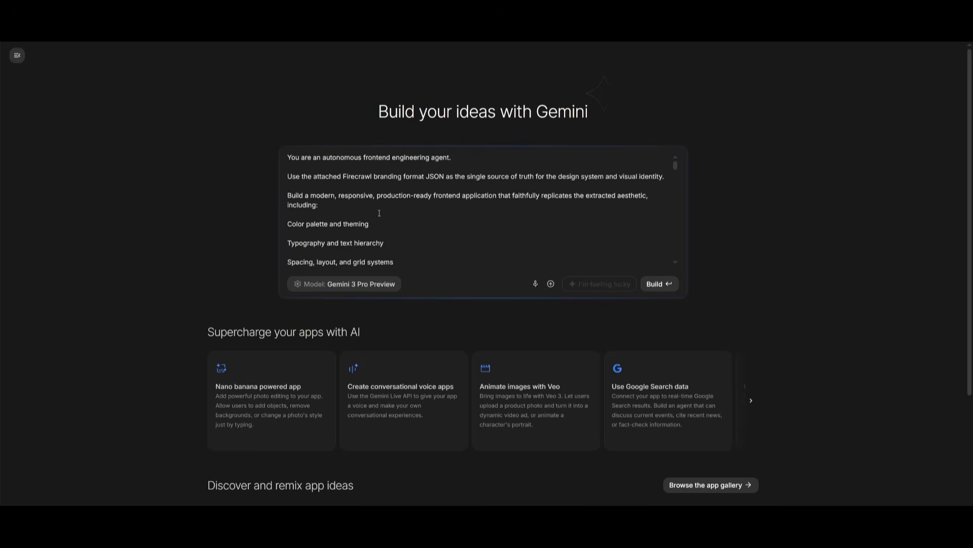
mouse_move(396, 210)
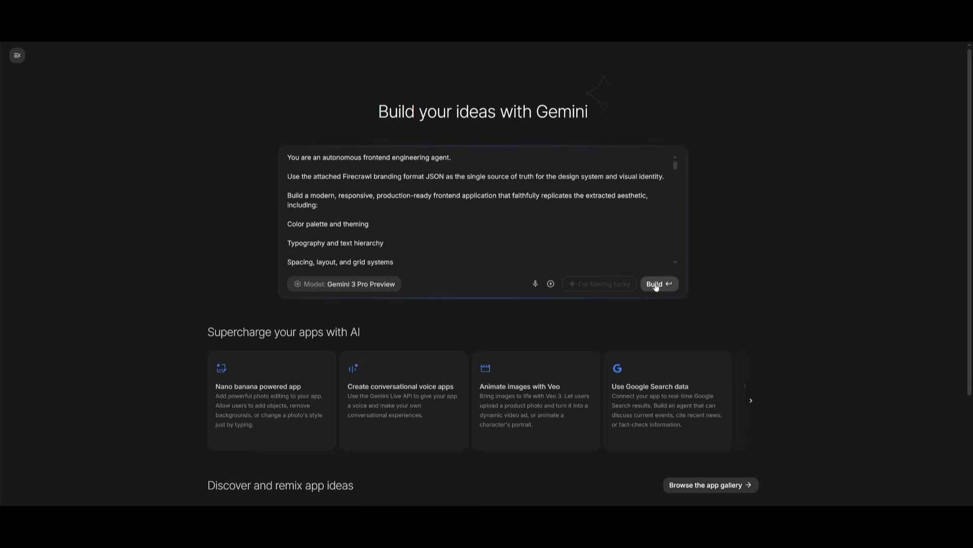
left_click(658, 284)
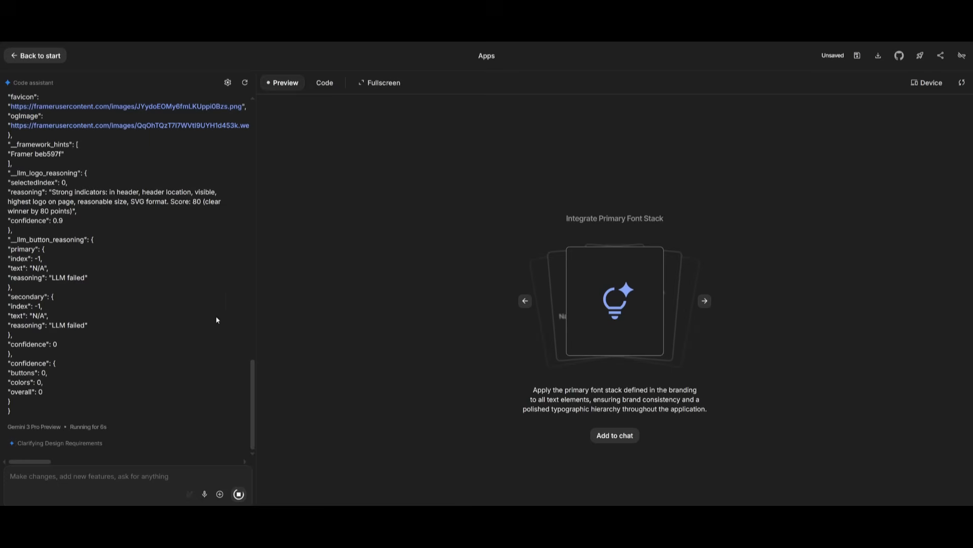
mouse_move(207, 326)
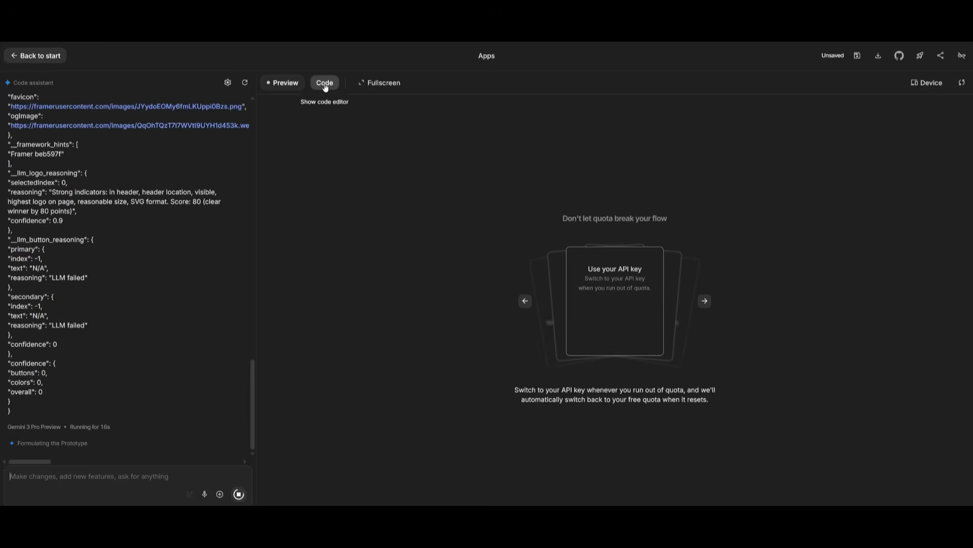
left_click(324, 83)
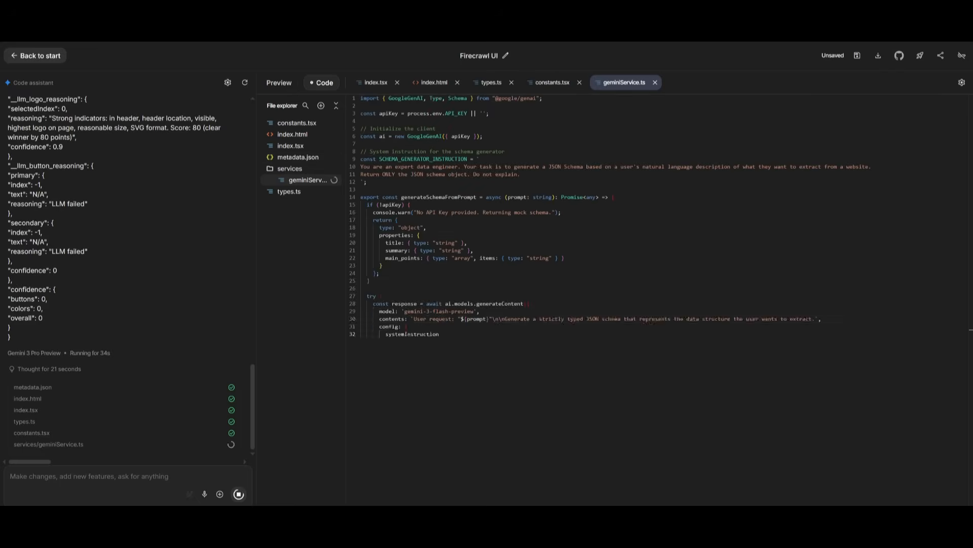
Step: Preview the AI World Academy app and scroll past its welcome banner to the featured video
left_click(279, 80)
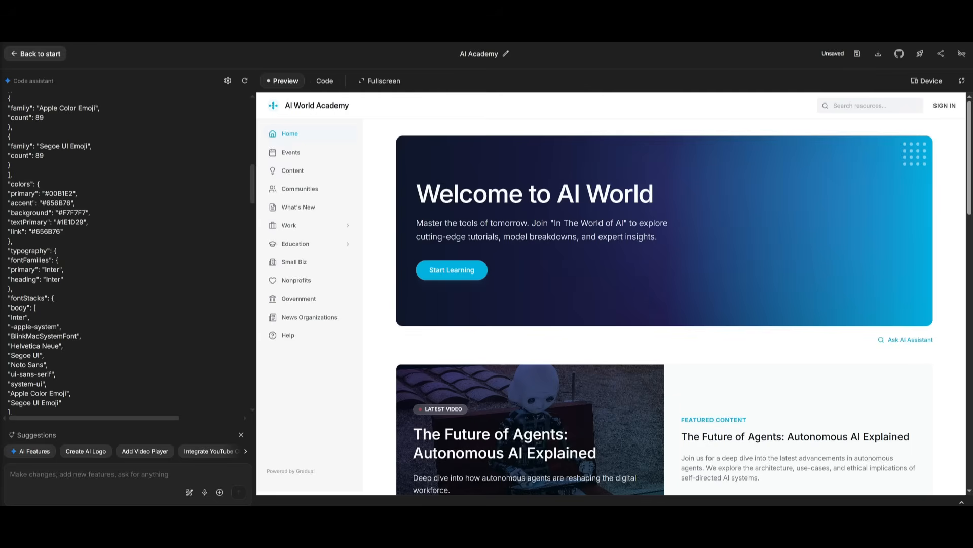
mouse_move(572, 141)
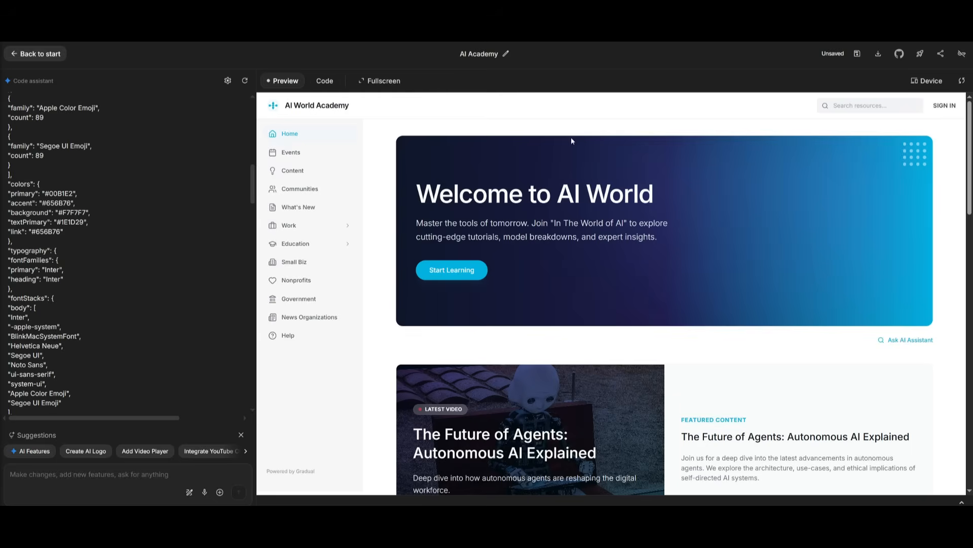
scroll("down", 3)
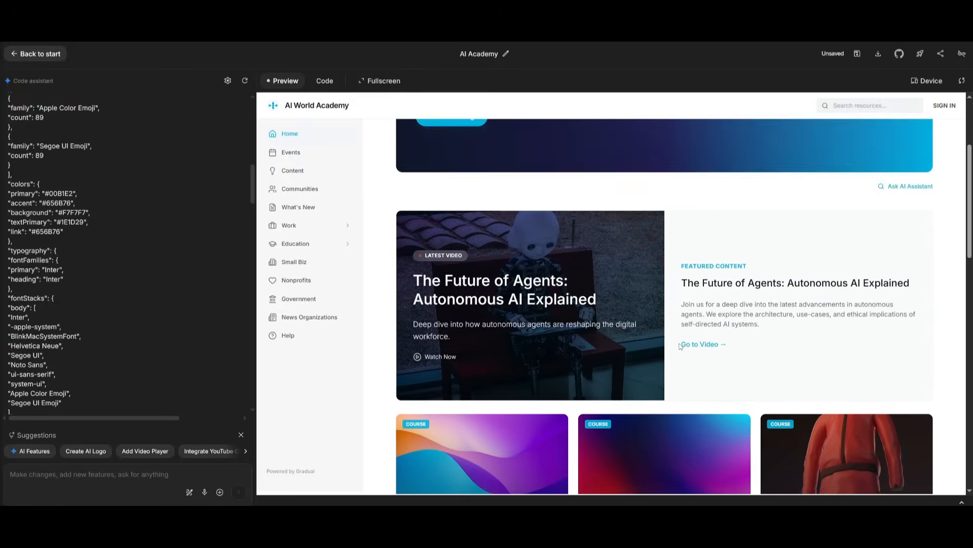
Step: Scroll the original OpenAI Academy homepage to the FAQ, then return to the app preview
left_click(379, 81)
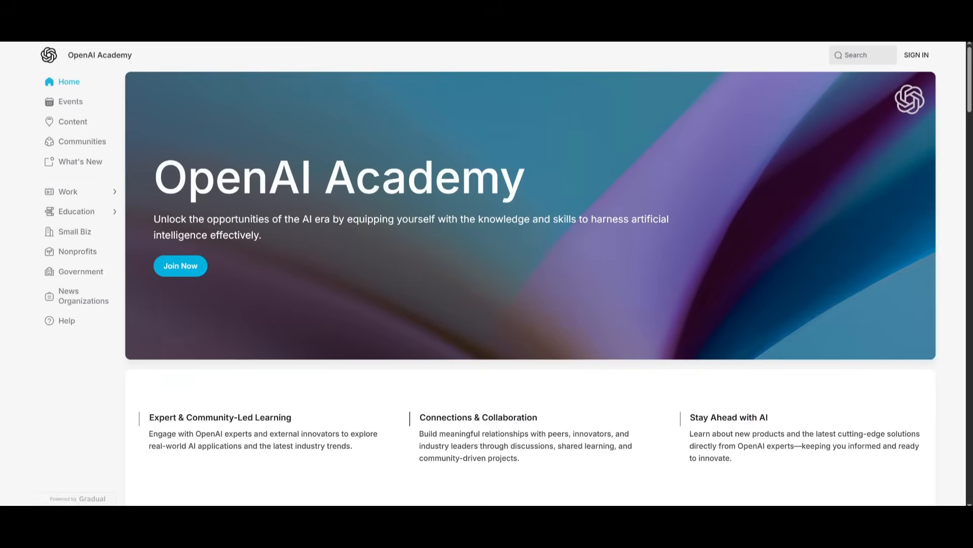
scroll("down", 3)
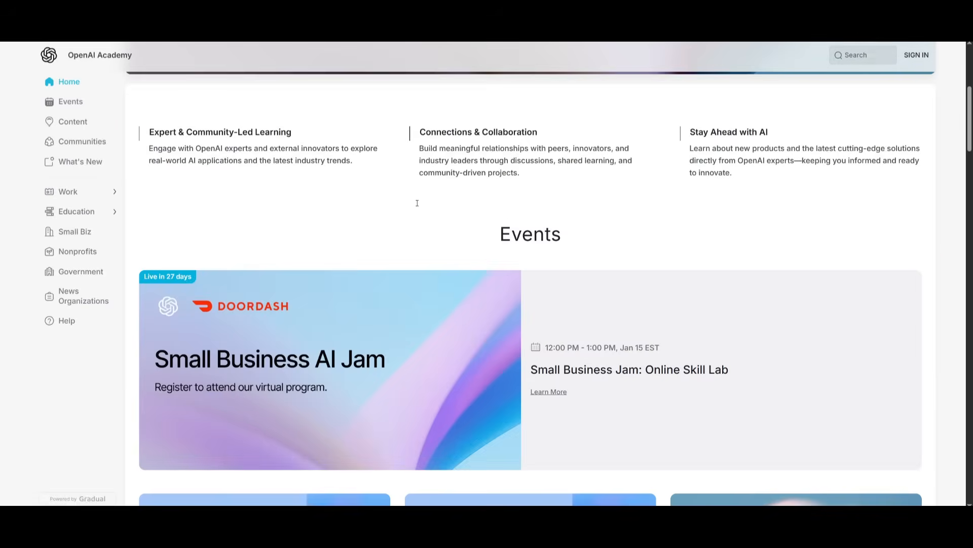
scroll("down", 3)
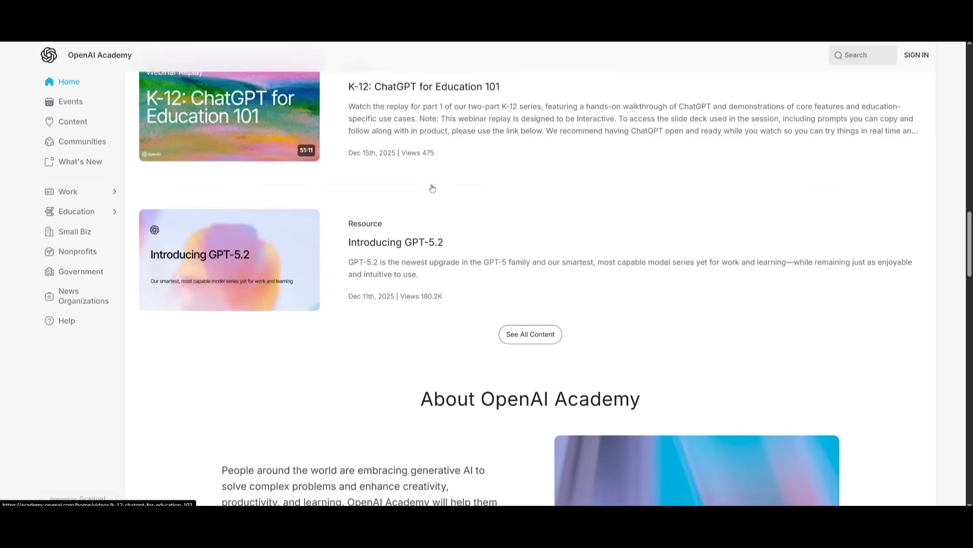
left_click(81, 140)
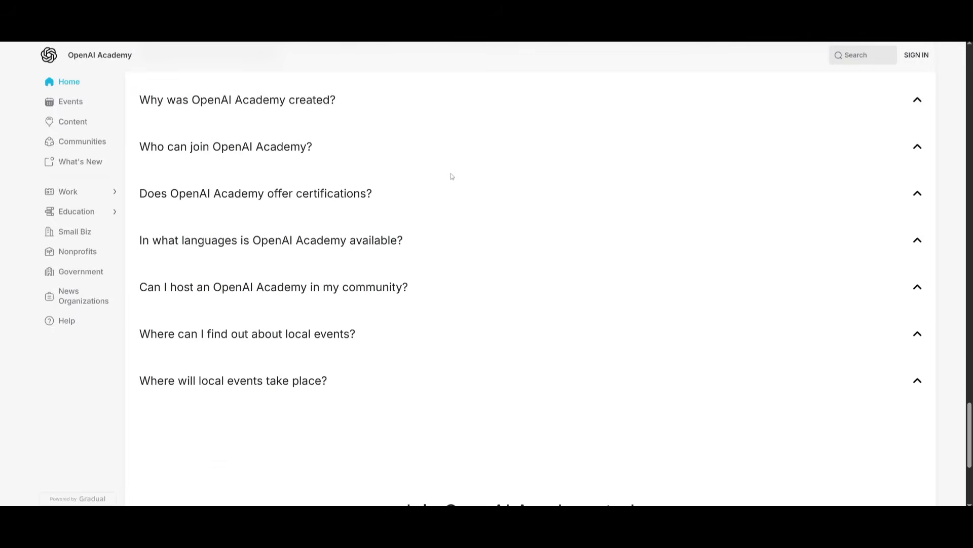
mouse_move(480, 113)
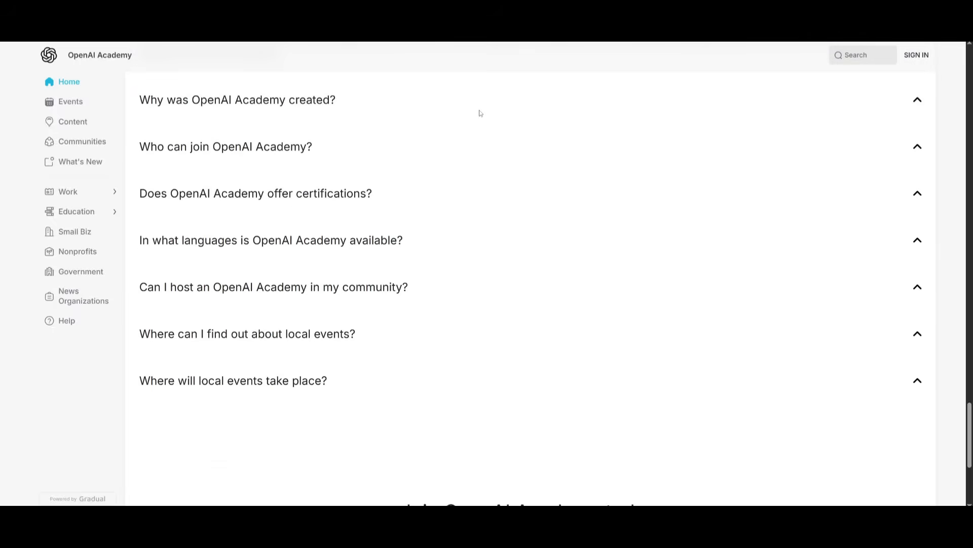
mouse_move(521, 146)
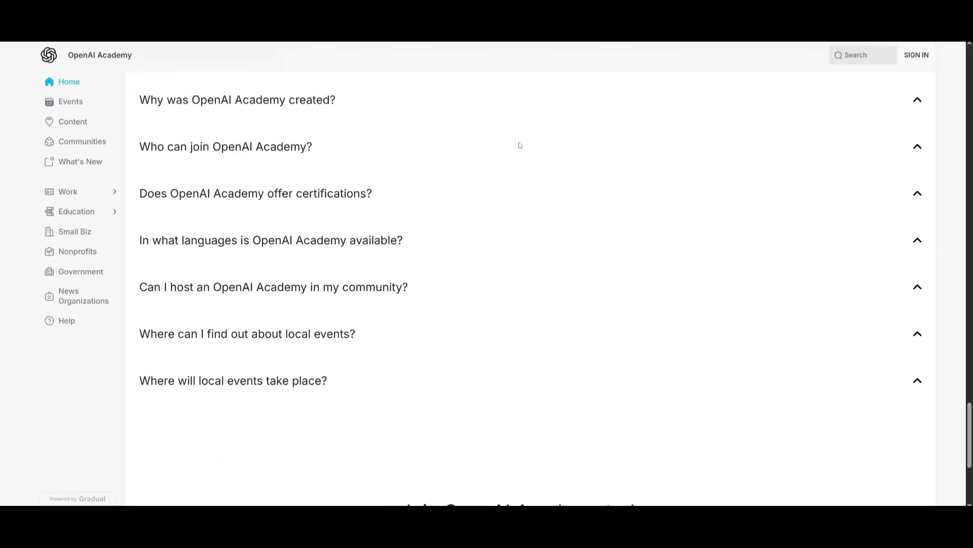
mouse_move(619, 107)
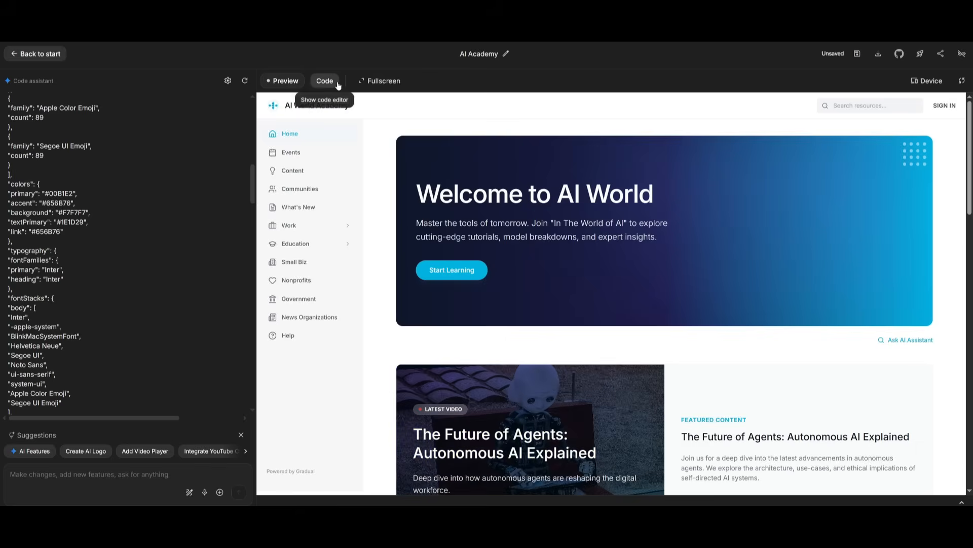
Step: Show the AI Academy app's source code in the code editor
left_click(324, 80)
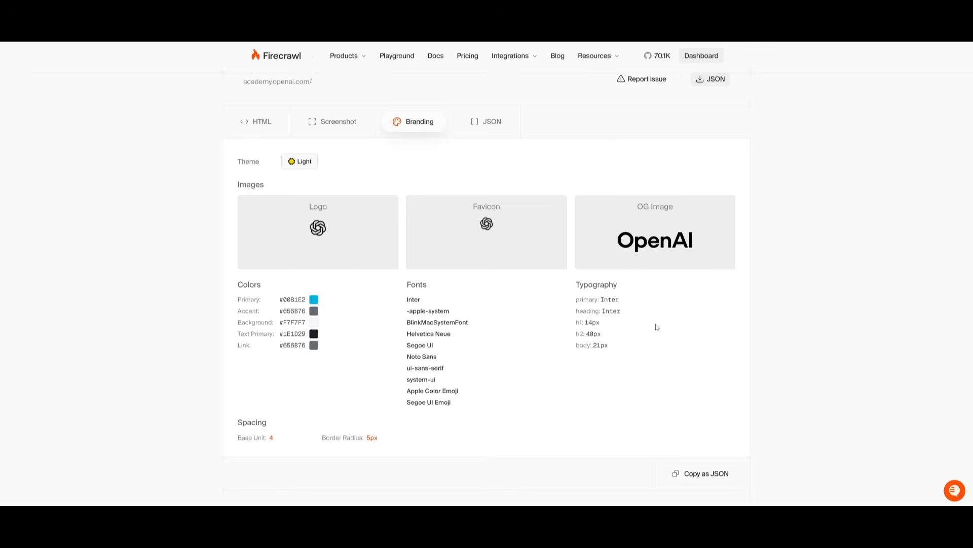
mouse_move(342, 332)
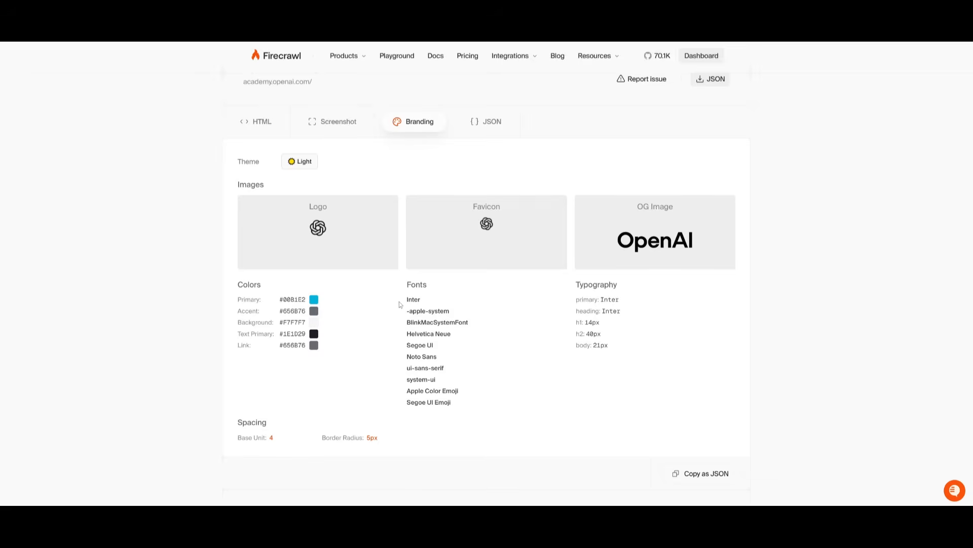
mouse_move(617, 248)
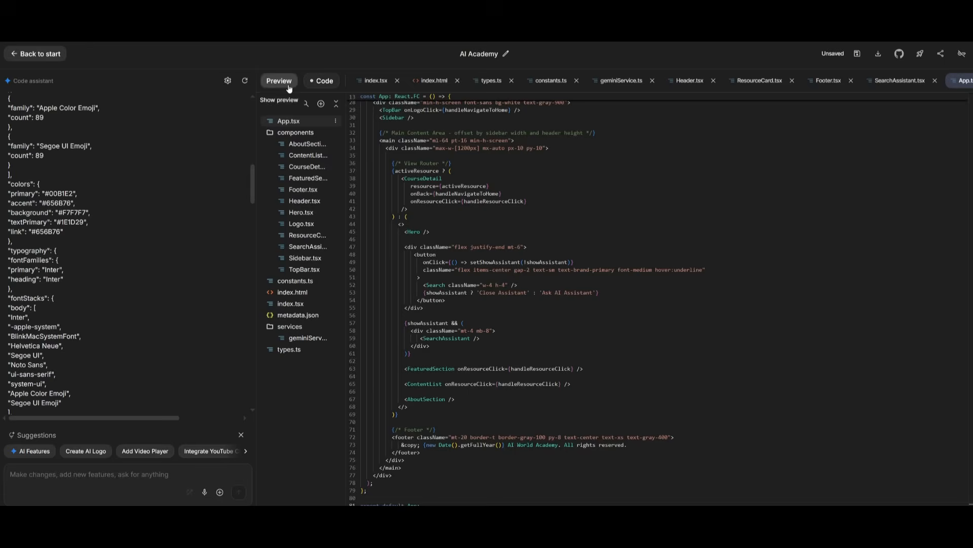
Step: Switch back to the AI World Academy app's live preview
left_click(279, 81)
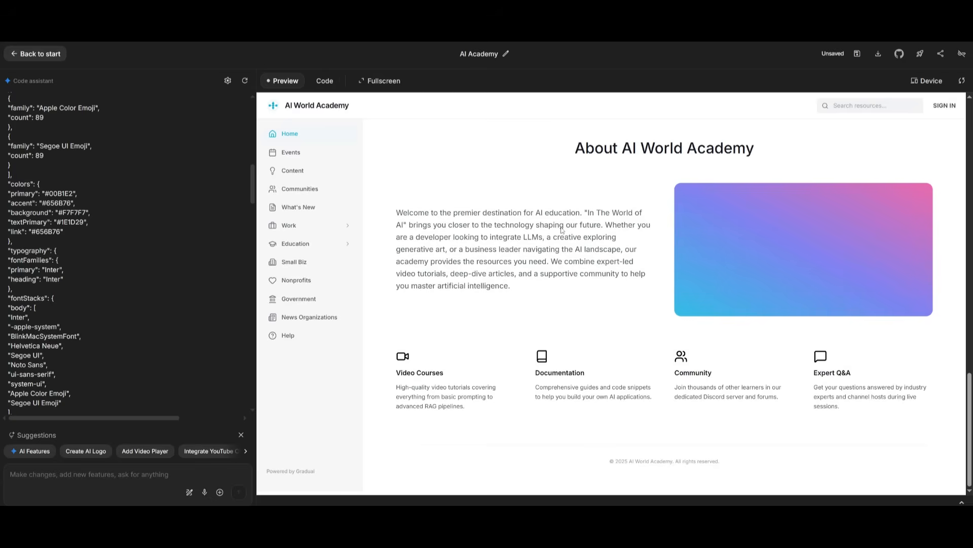
mouse_move(511, 253)
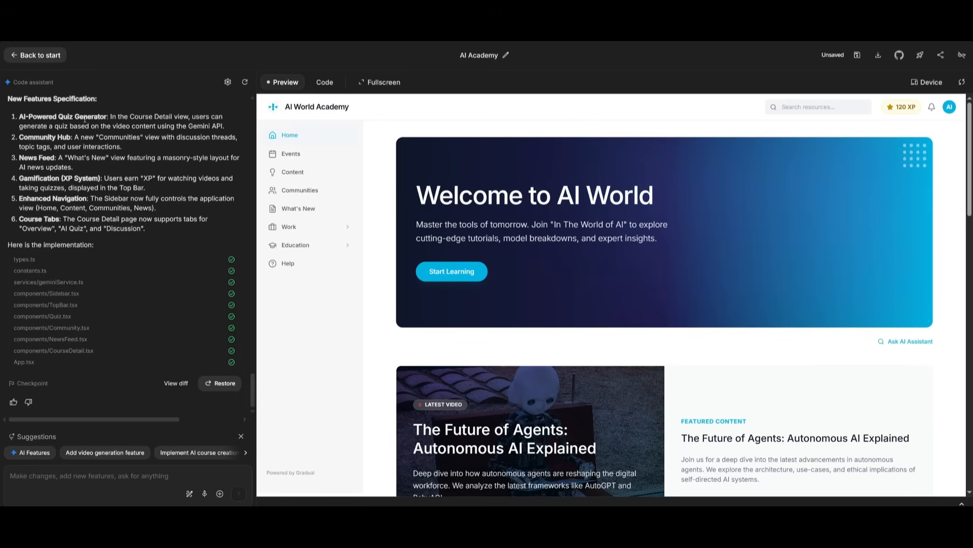
Step: Answer the first quiz question on The Future of Agents video, then open Community Discussions
left_click(529, 429)
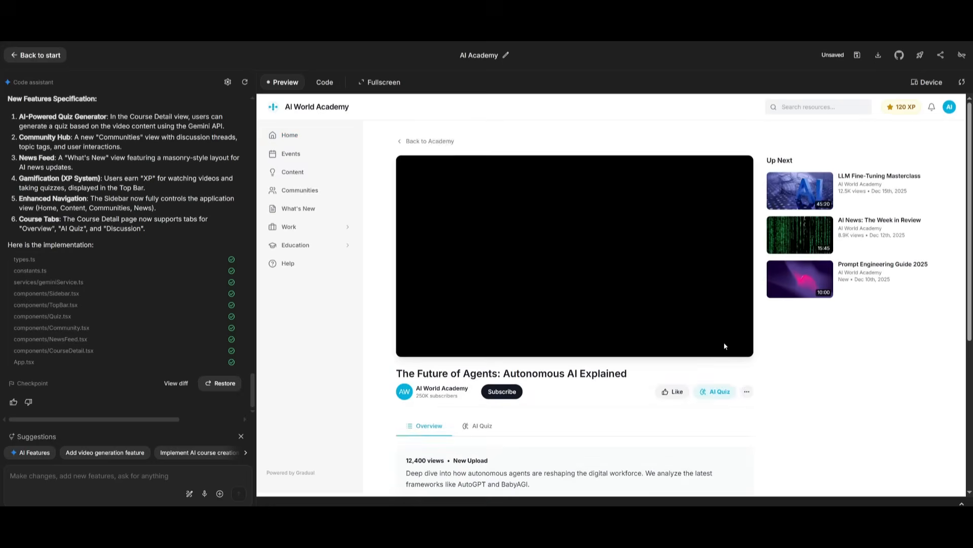
scroll("down", 3)
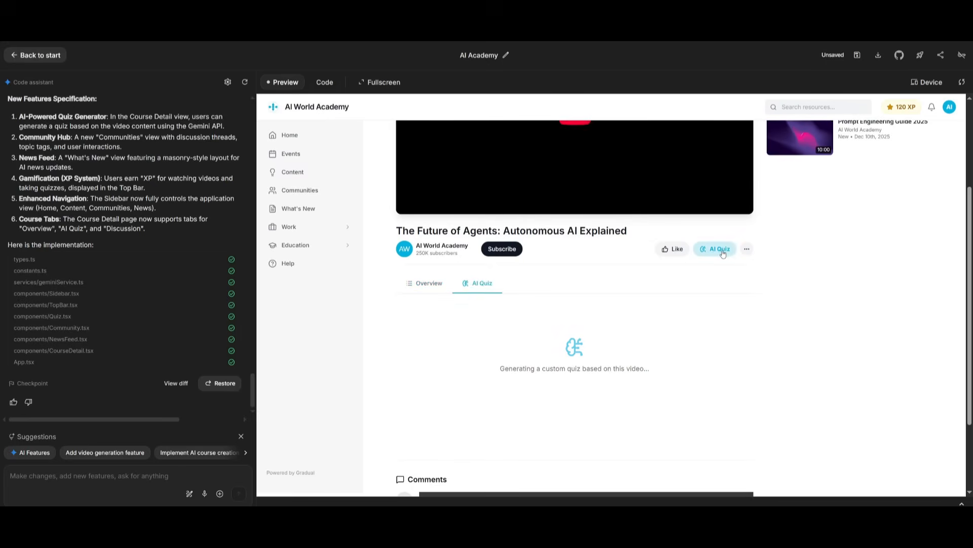
scroll("down", 3)
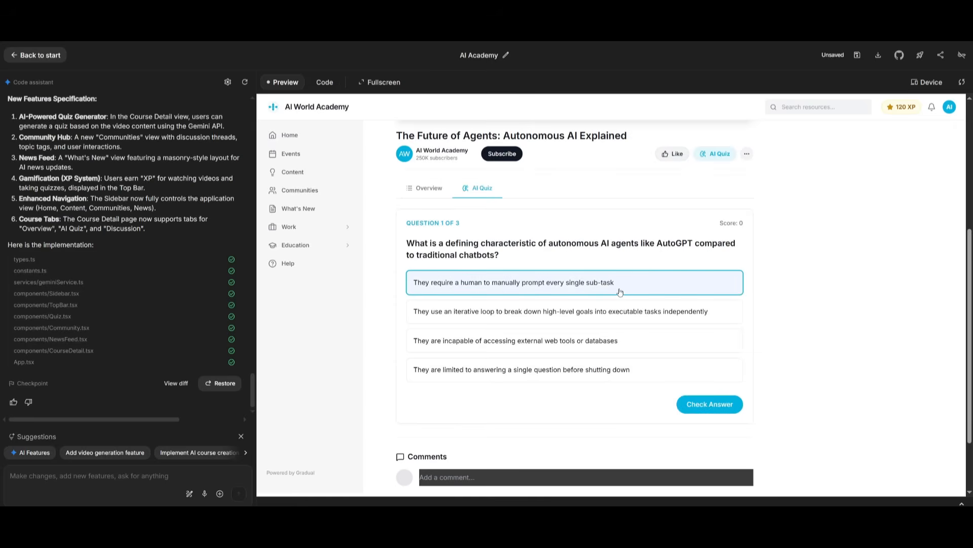
left_click(709, 404)
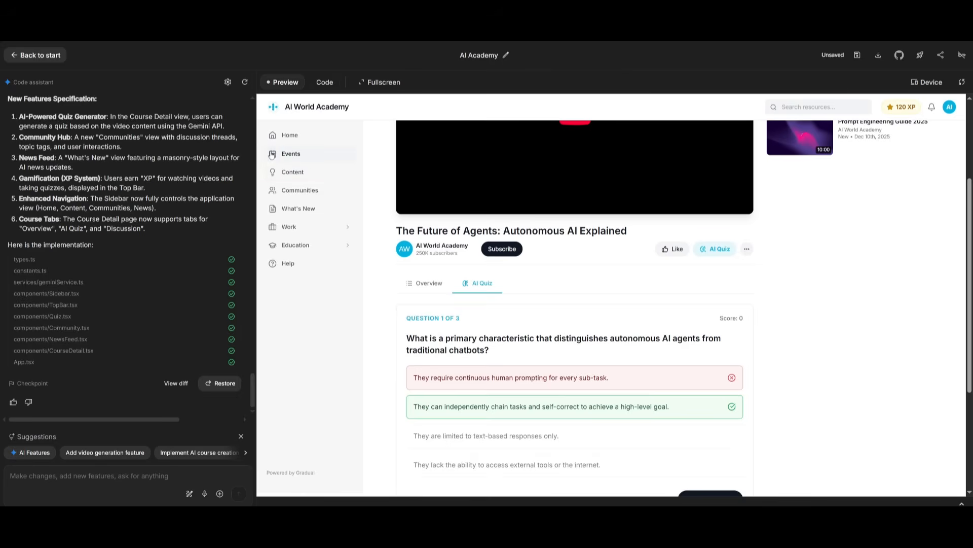
left_click(300, 190)
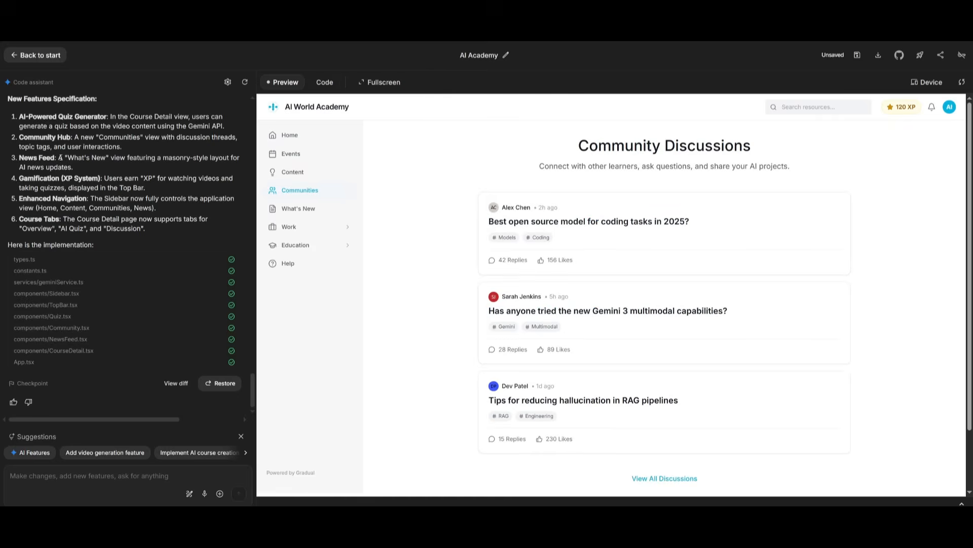
mouse_move(298, 207)
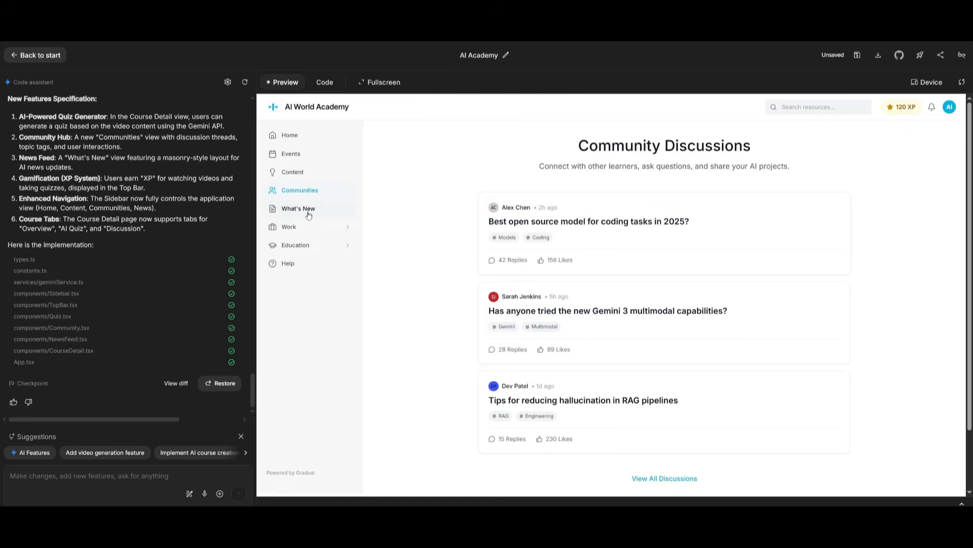
Step: View the What's New in AI news feed, then bring up WorldofAI's Super Thanks dialog
left_click(299, 208)
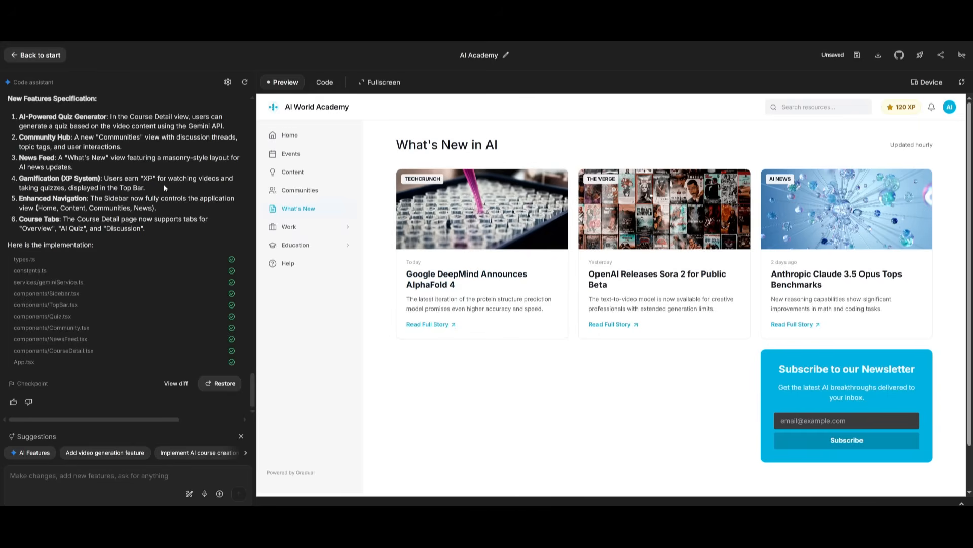
mouse_move(178, 179)
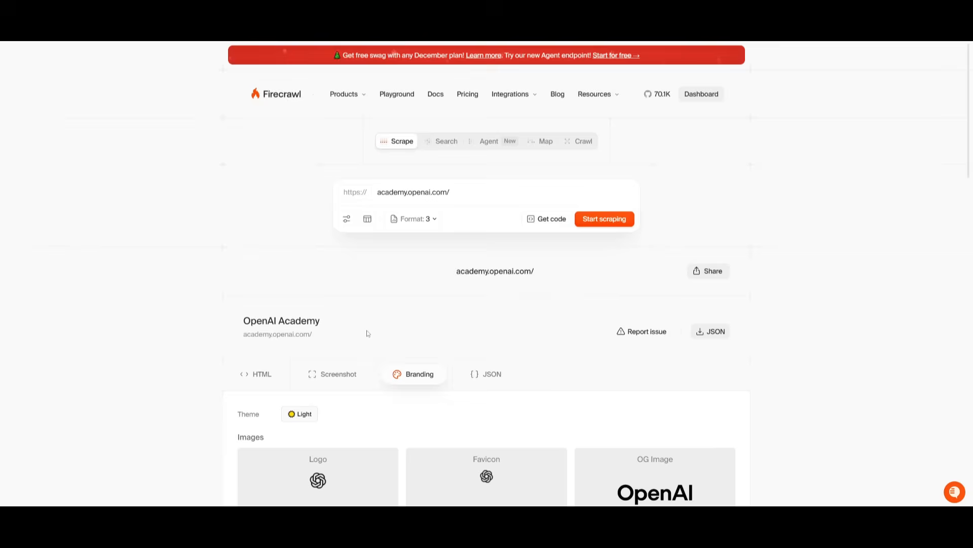
mouse_move(138, 372)
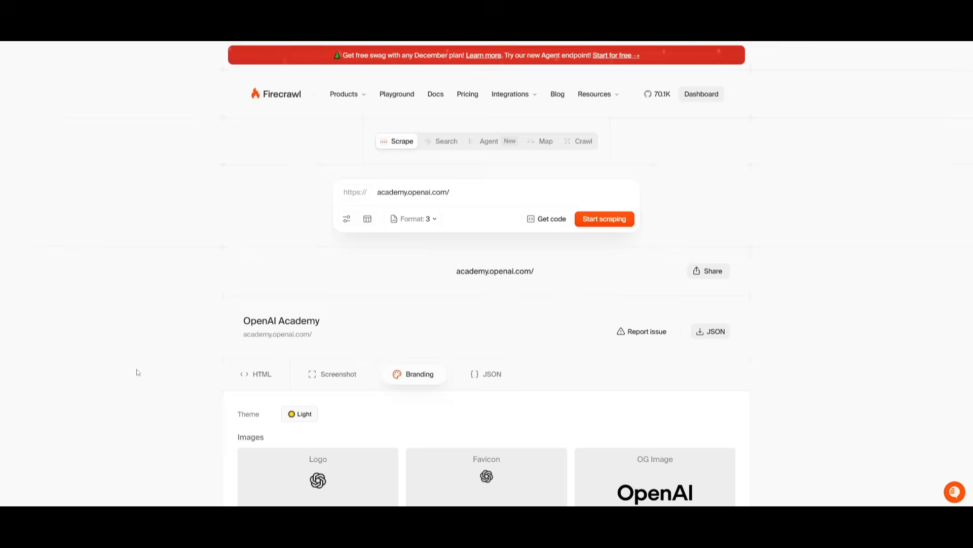
left_click(631, 454)
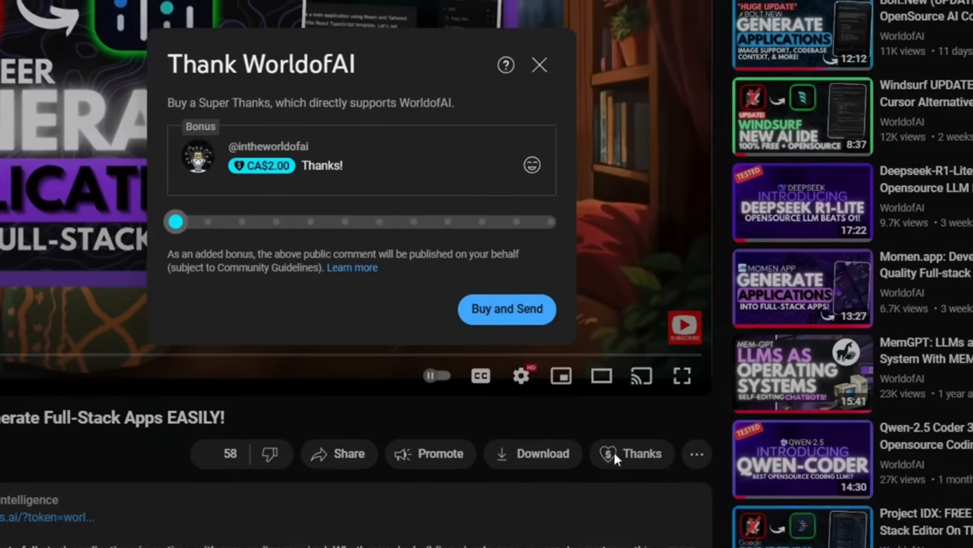
Step: Slide the Super Thanks amount to CA$5.00 and view the AI Futurist membership tier perks
left_click_drag(176, 222, 384, 270)
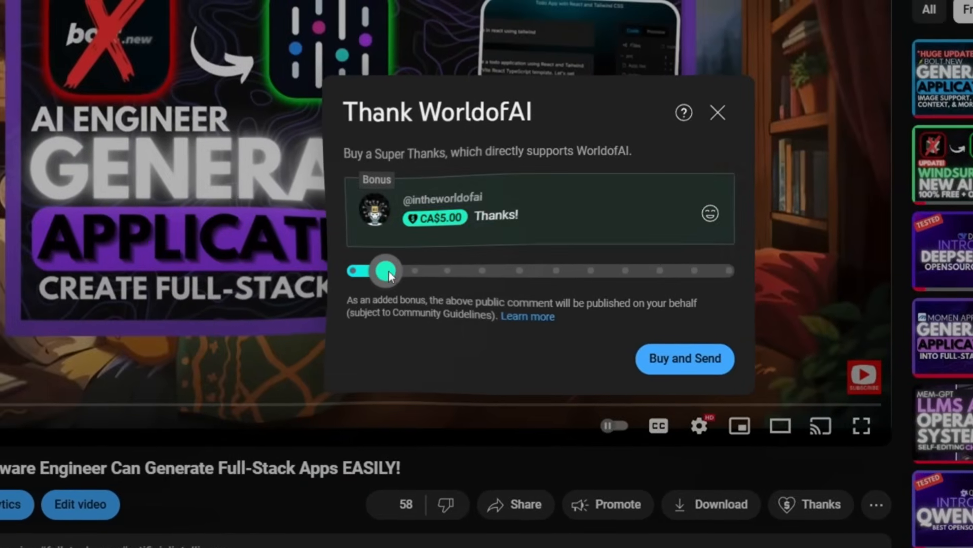
left_click_drag(388, 270, 590, 276)
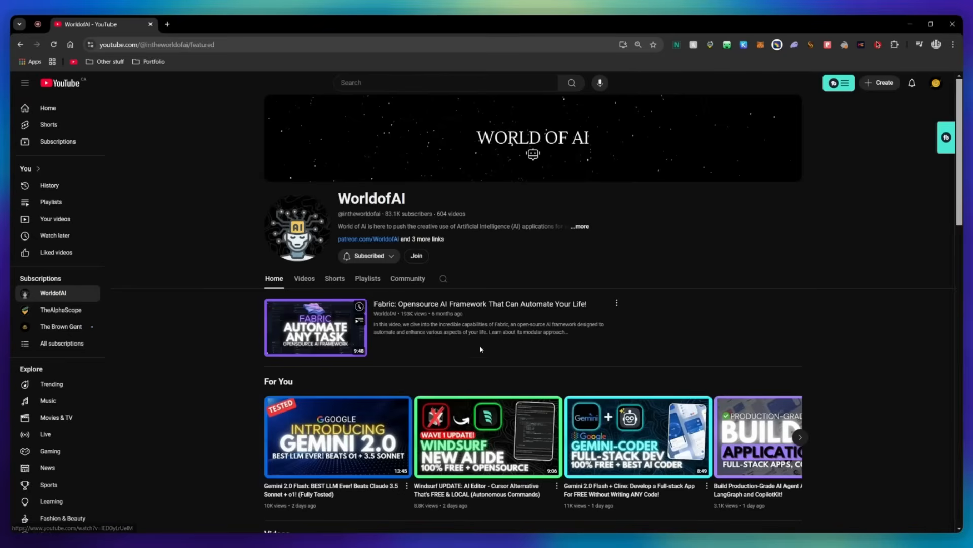
left_click(416, 255)
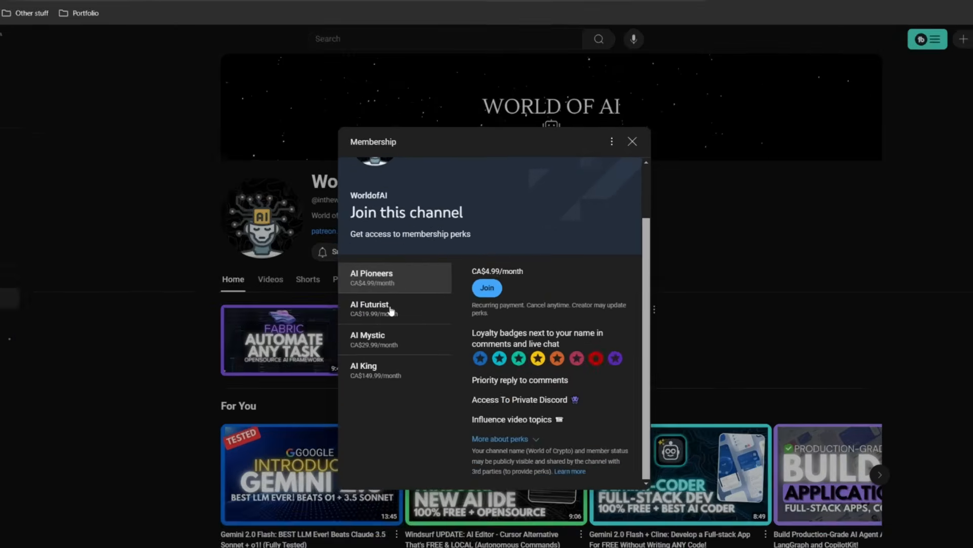
left_click(379, 309)
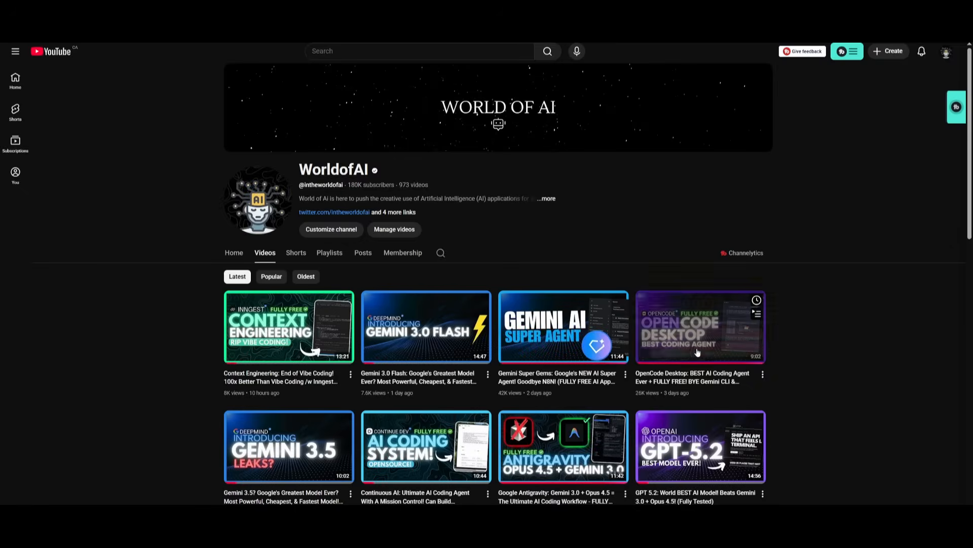
scroll("down", 3)
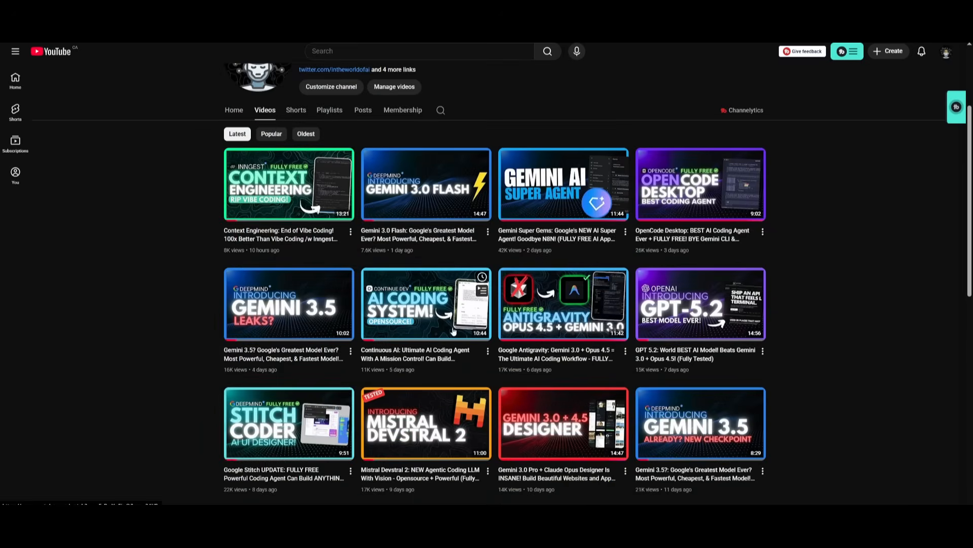
scroll("down", 3)
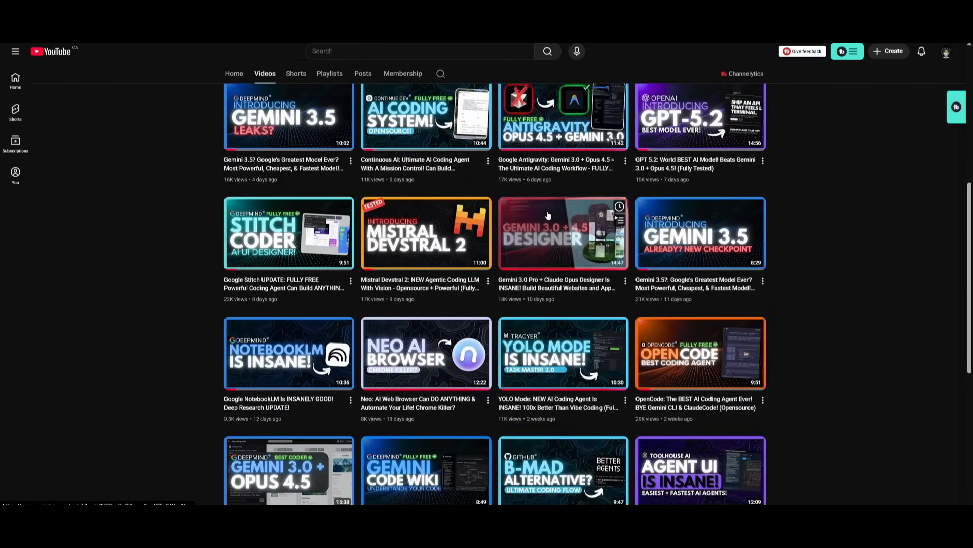
scroll("down", 3)
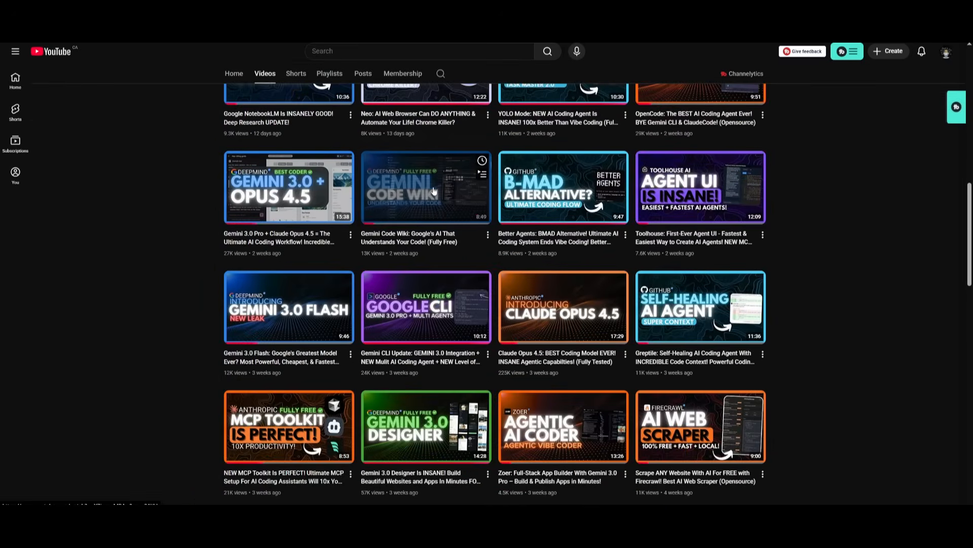
scroll("down", 3)
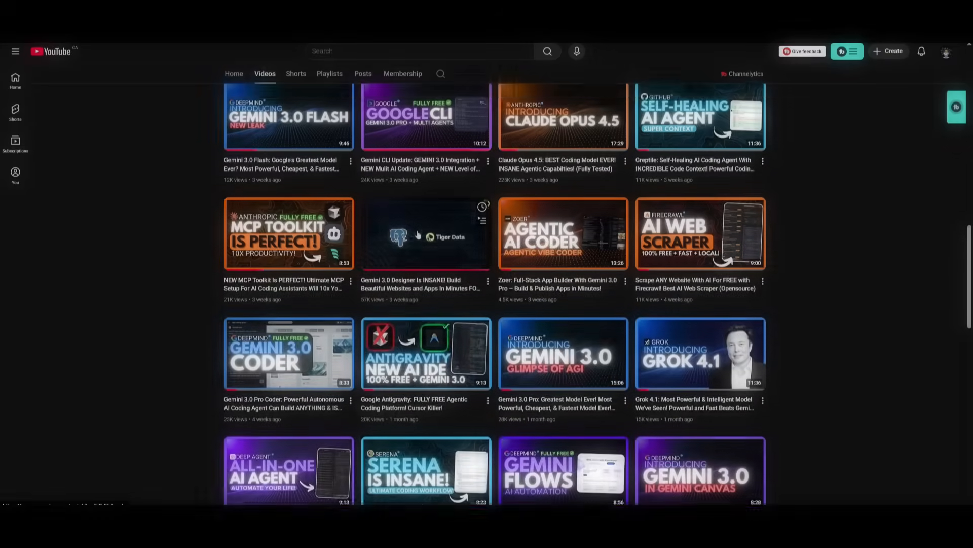